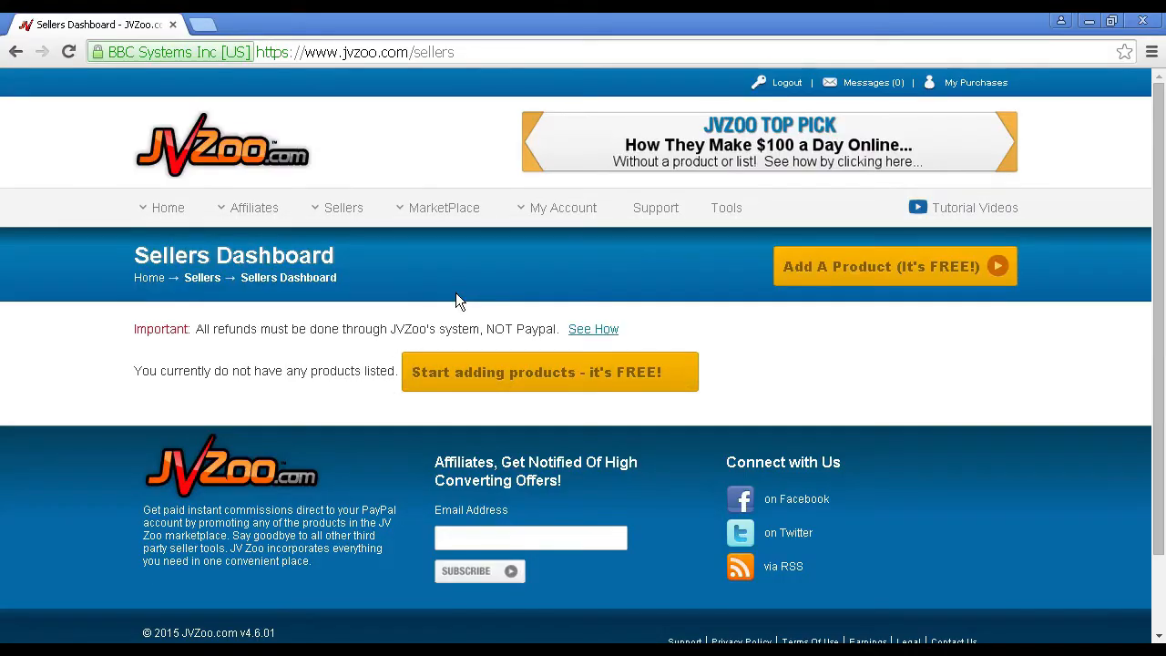
{"action": "mouse_move", "coordinate": [494, 284]}
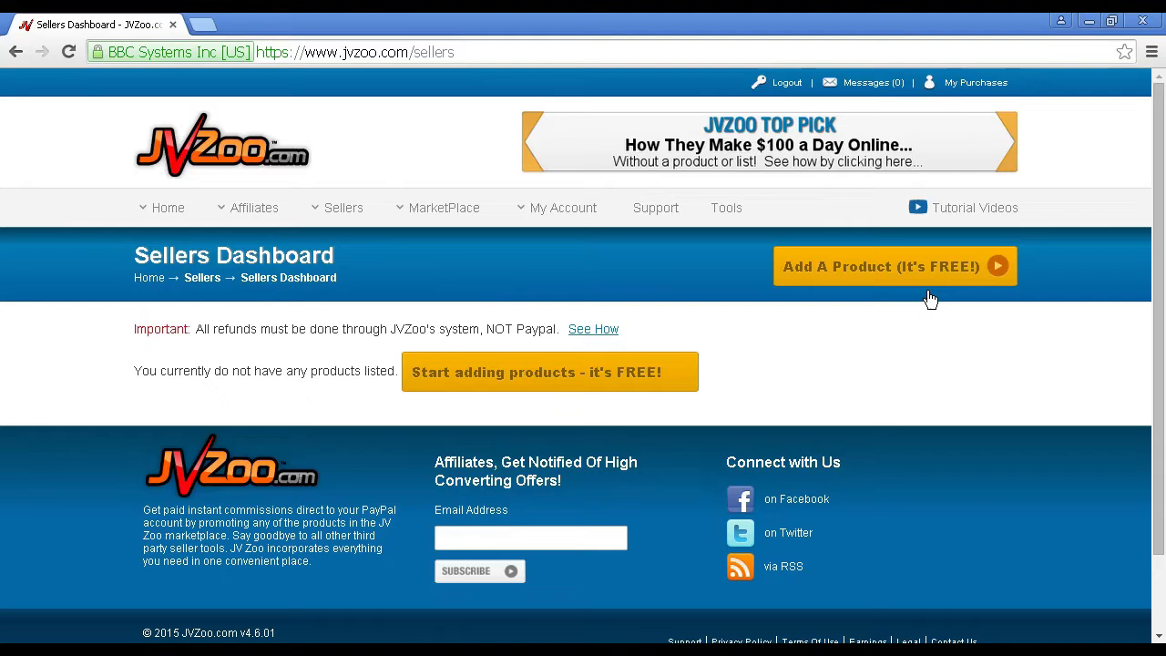
{"action": "mouse_move", "coordinate": [921, 277]}
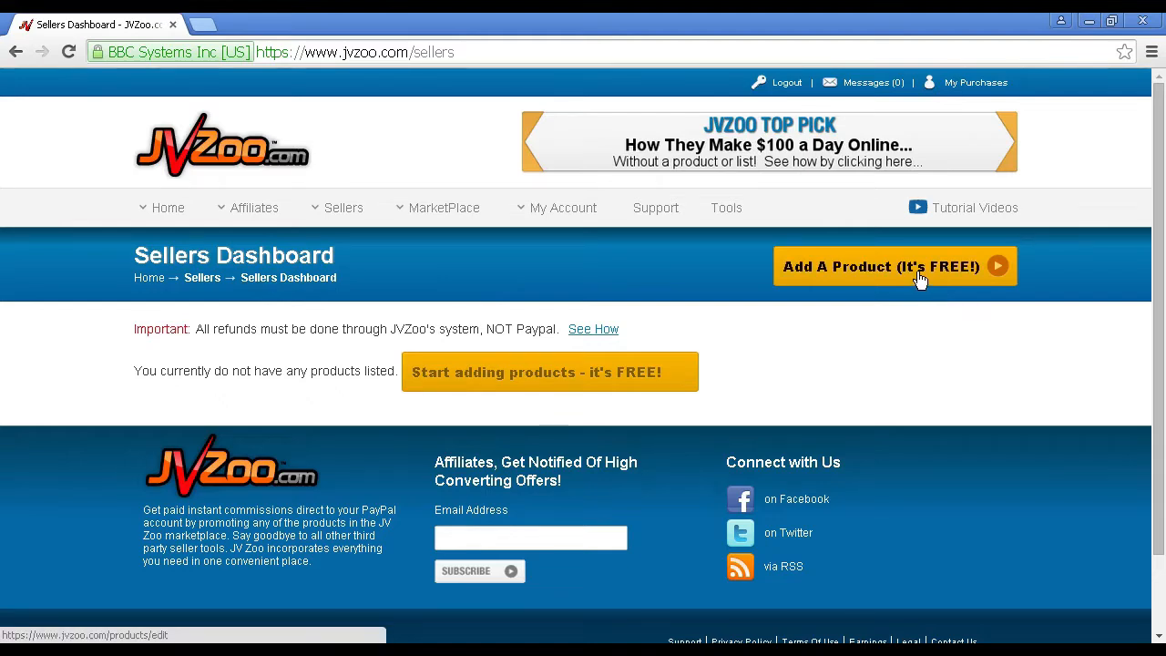
{"action": "mouse_move", "coordinate": [914, 277]}
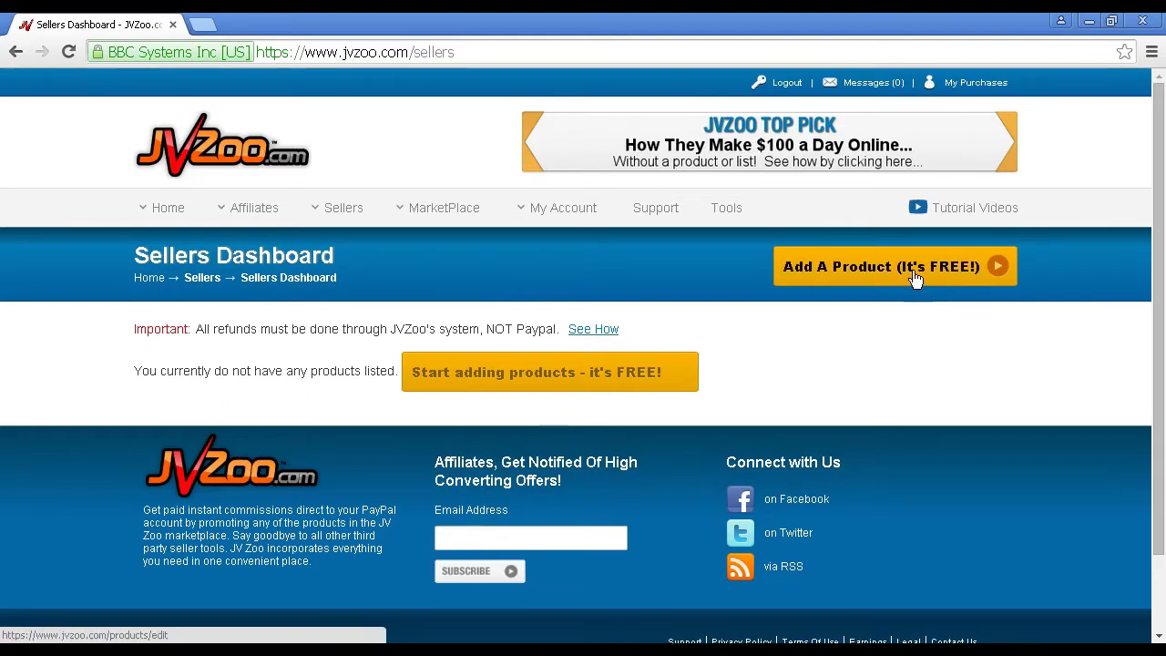
Step: Start a new free product so the blank Add Product Information form appears
{"action": "left_click", "coordinate": [896, 266]}
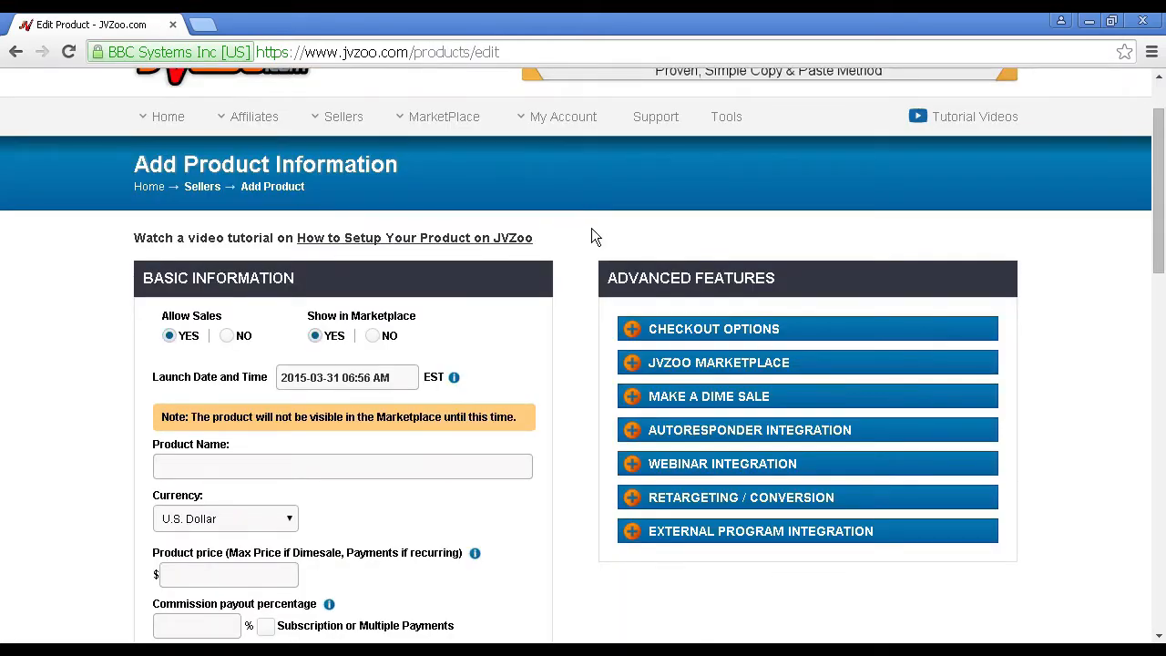
{"action": "mouse_move", "coordinate": [525, 264]}
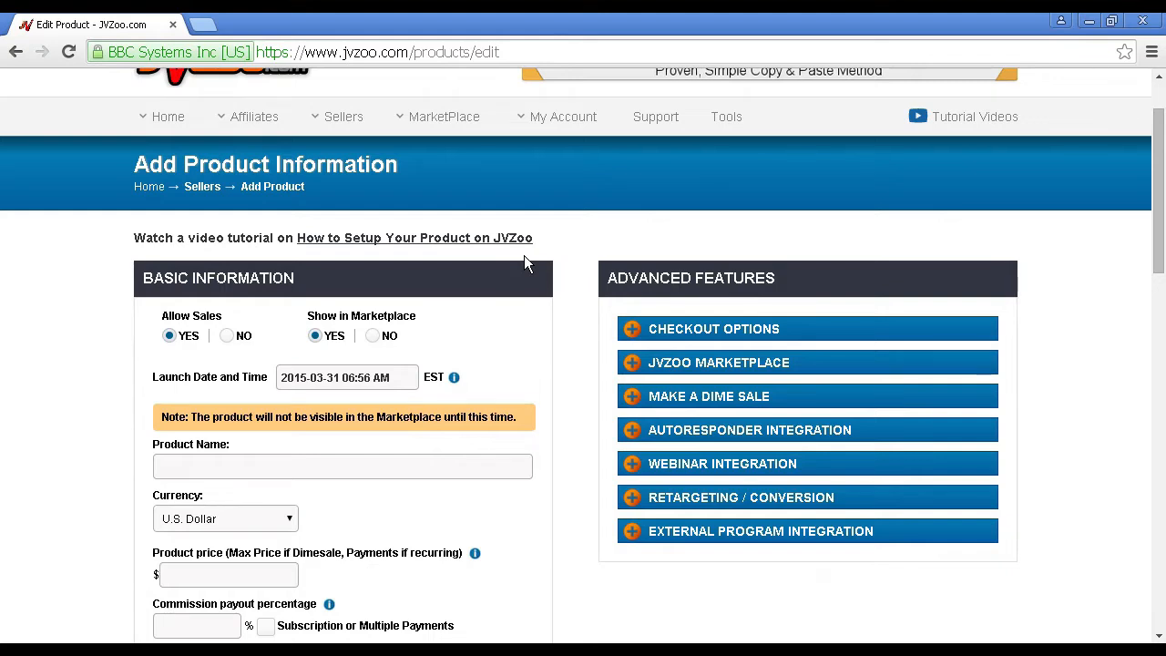
{"action": "mouse_move", "coordinate": [558, 321]}
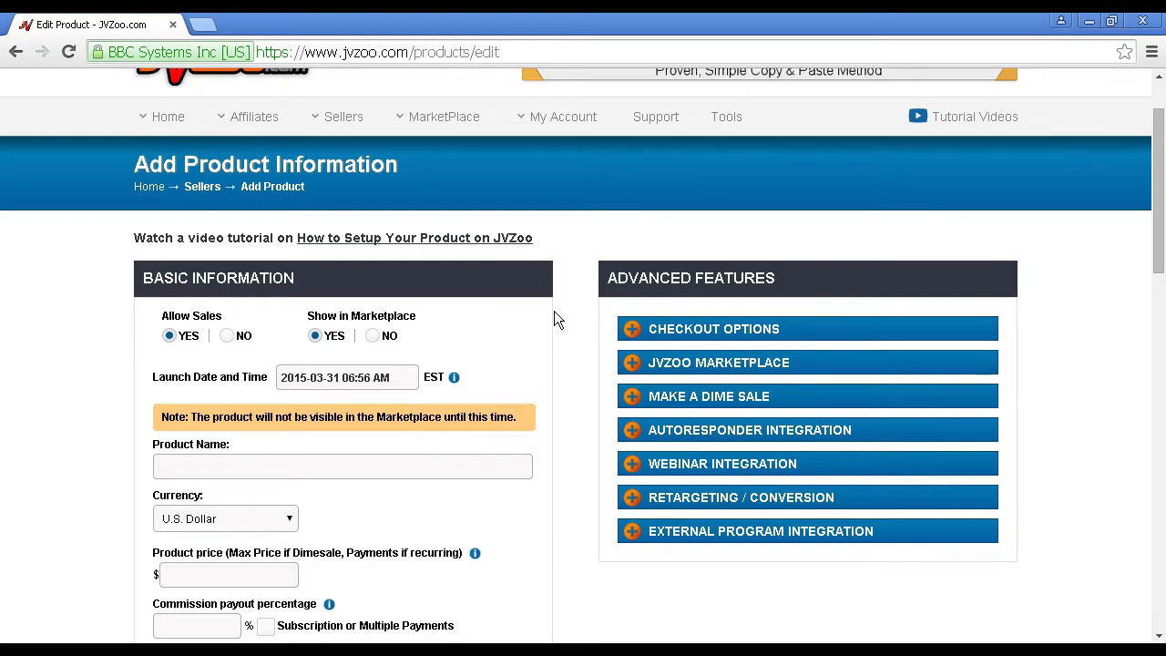
{"action": "mouse_move", "coordinate": [89, 343]}
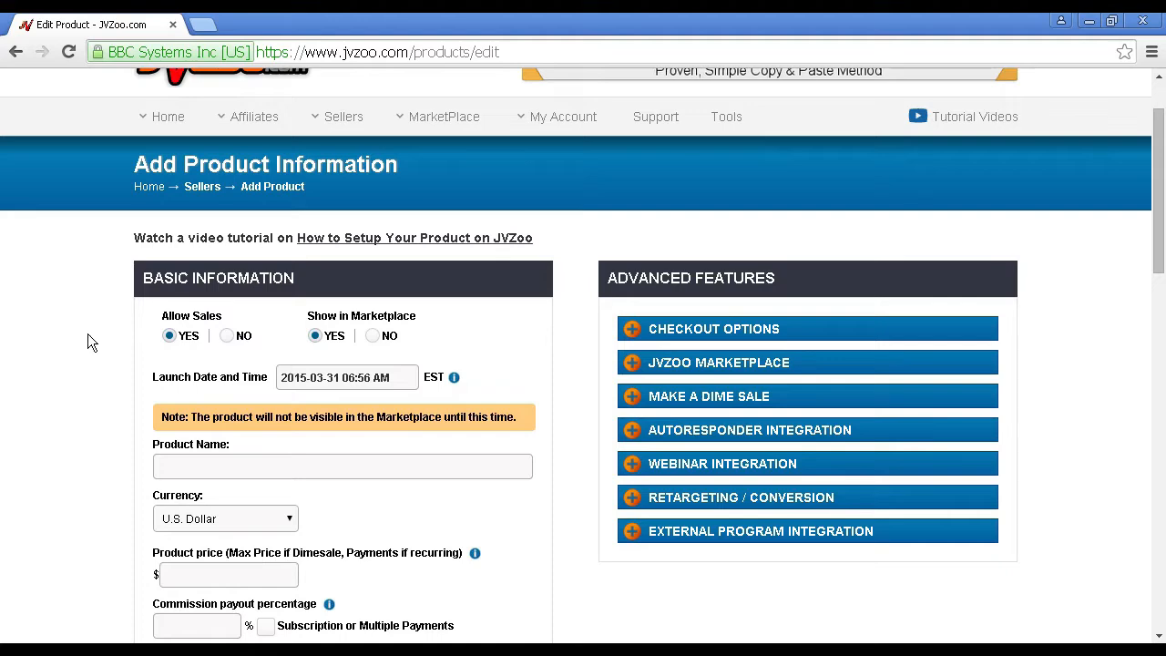
{"action": "scroll", "scroll_direction": "down", "scroll_amount": 3}
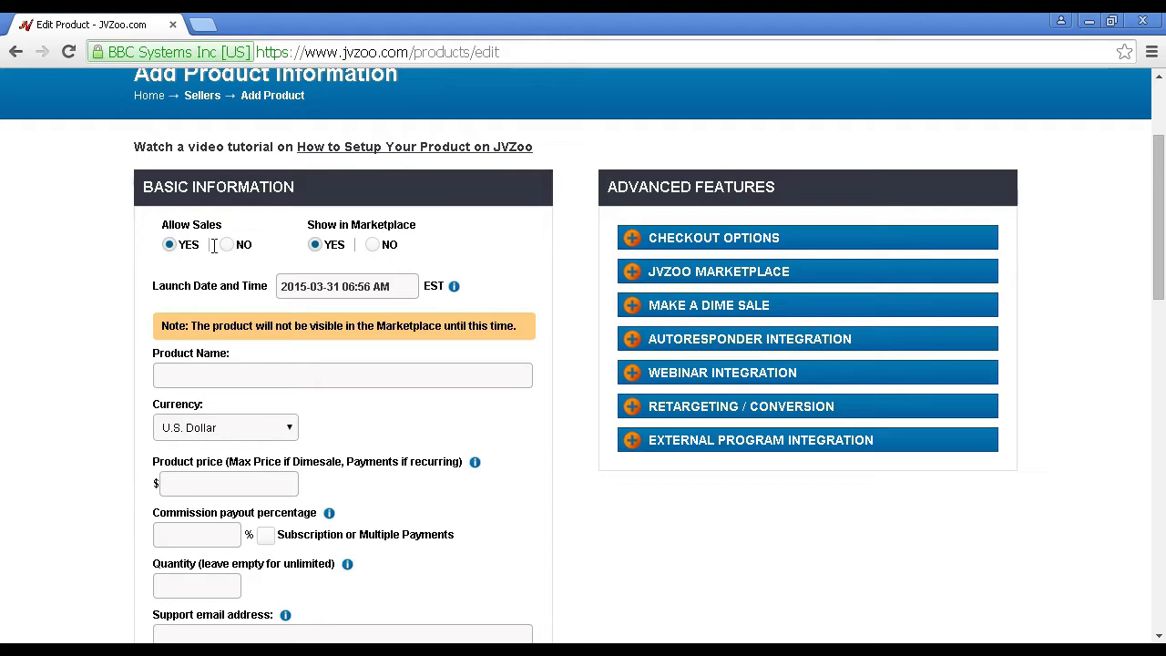
{"action": "mouse_move", "coordinate": [226, 255]}
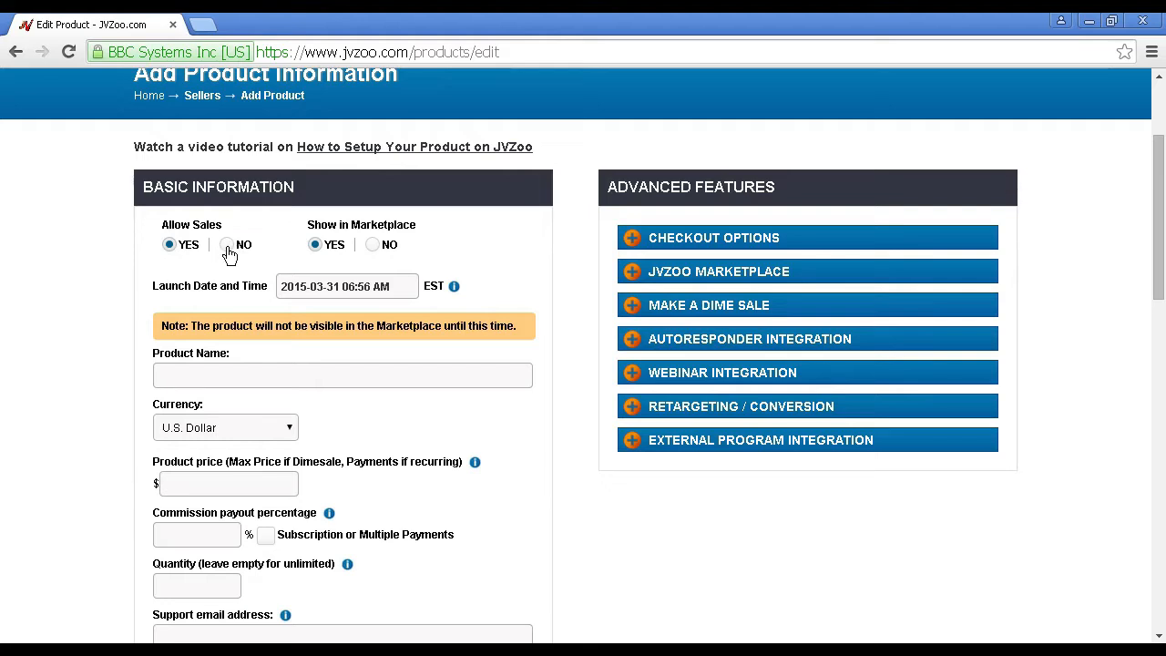
Step: Set Allow Sales to NO for the new product under Basic Information
{"action": "left_click", "coordinate": [226, 244]}
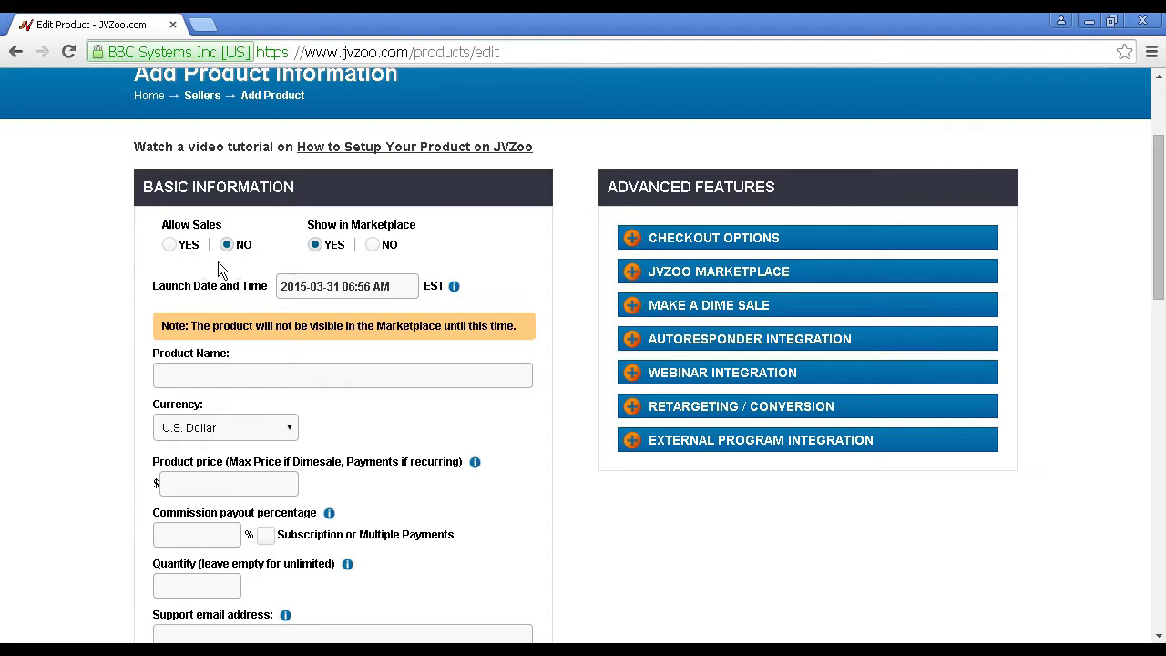
{"action": "mouse_move", "coordinate": [223, 270]}
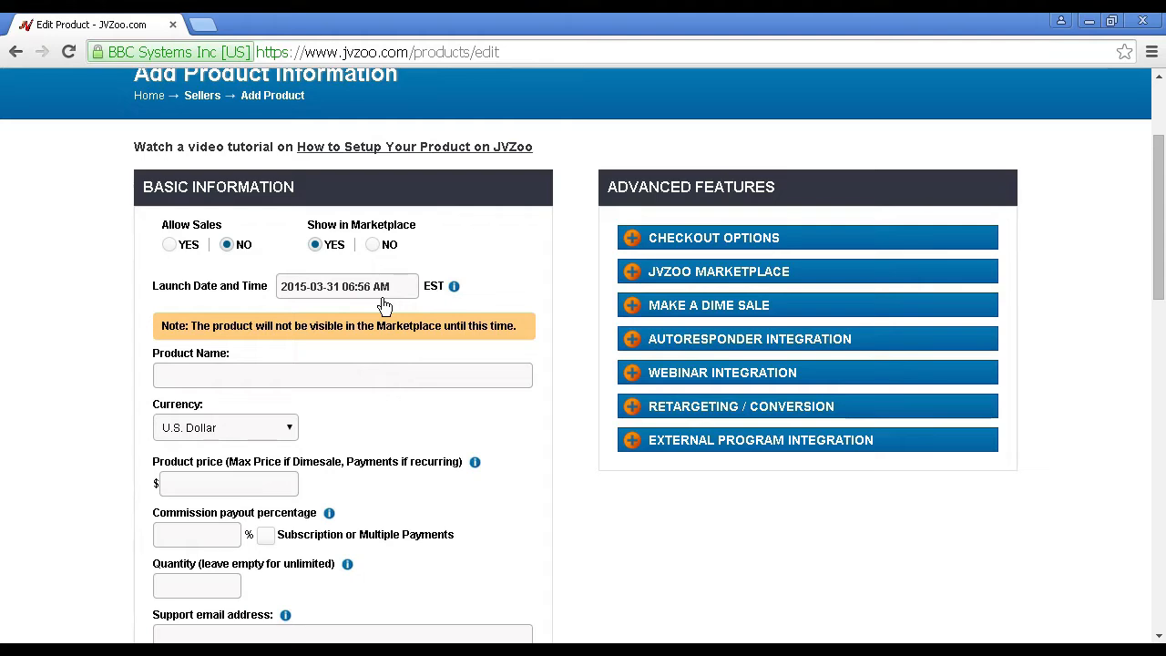
{"action": "mouse_move", "coordinate": [436, 300]}
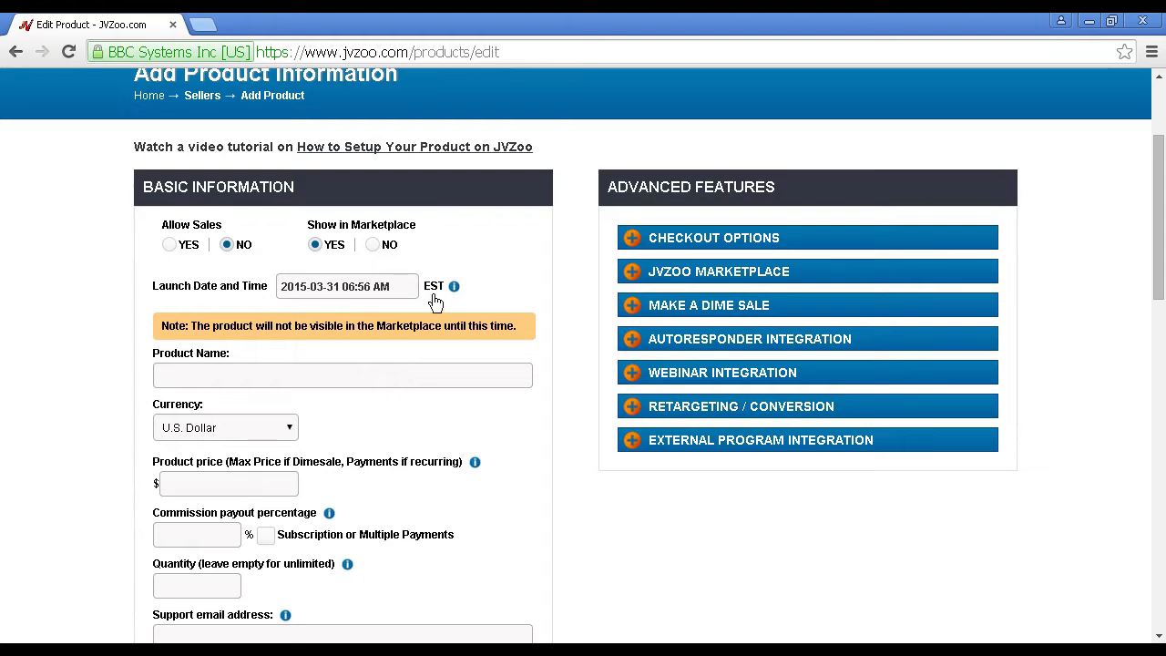
{"action": "mouse_move", "coordinate": [372, 313]}
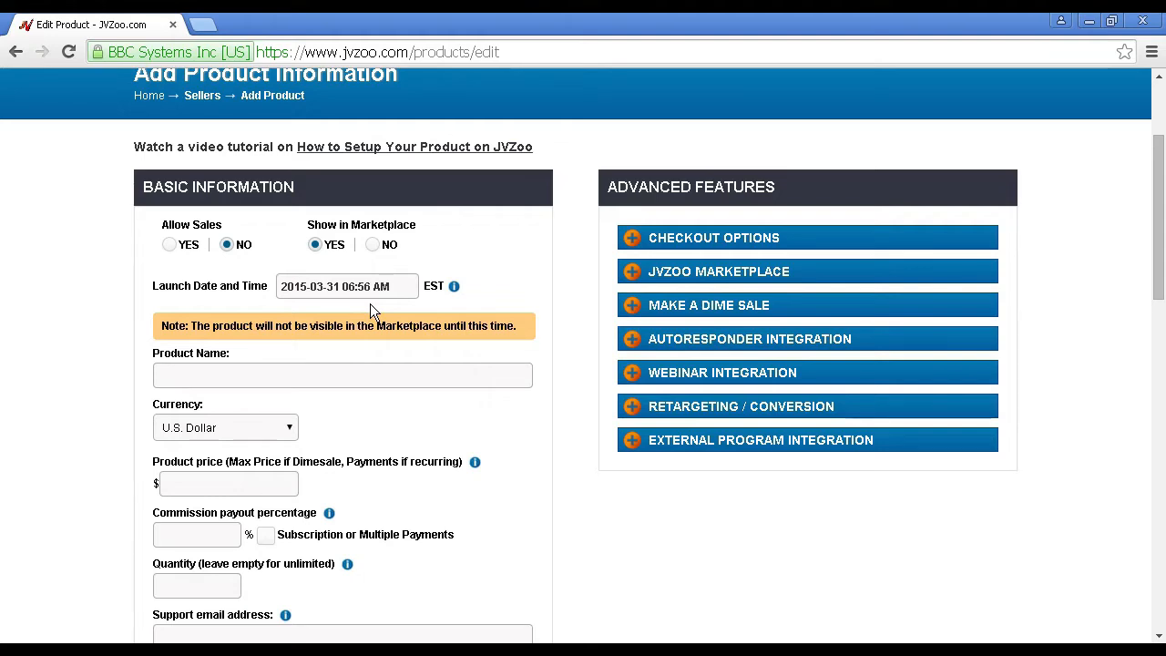
{"action": "scroll", "scroll_direction": "down", "scroll_amount": 3}
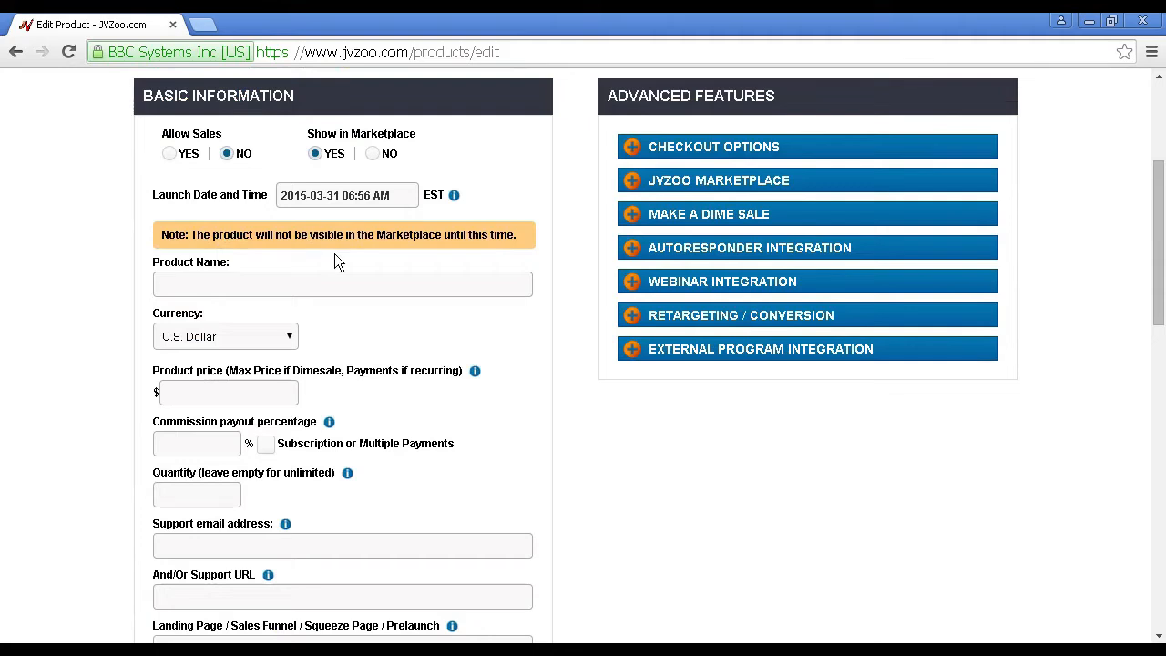
{"action": "mouse_move", "coordinate": [314, 251]}
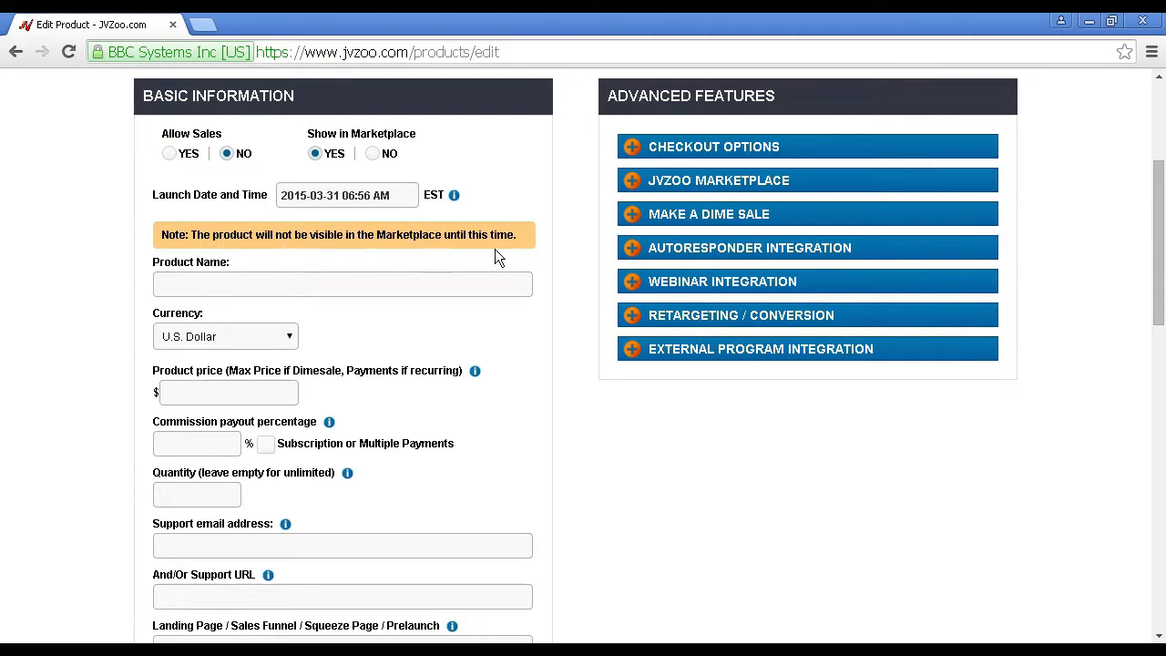
{"action": "mouse_move", "coordinate": [181, 291]}
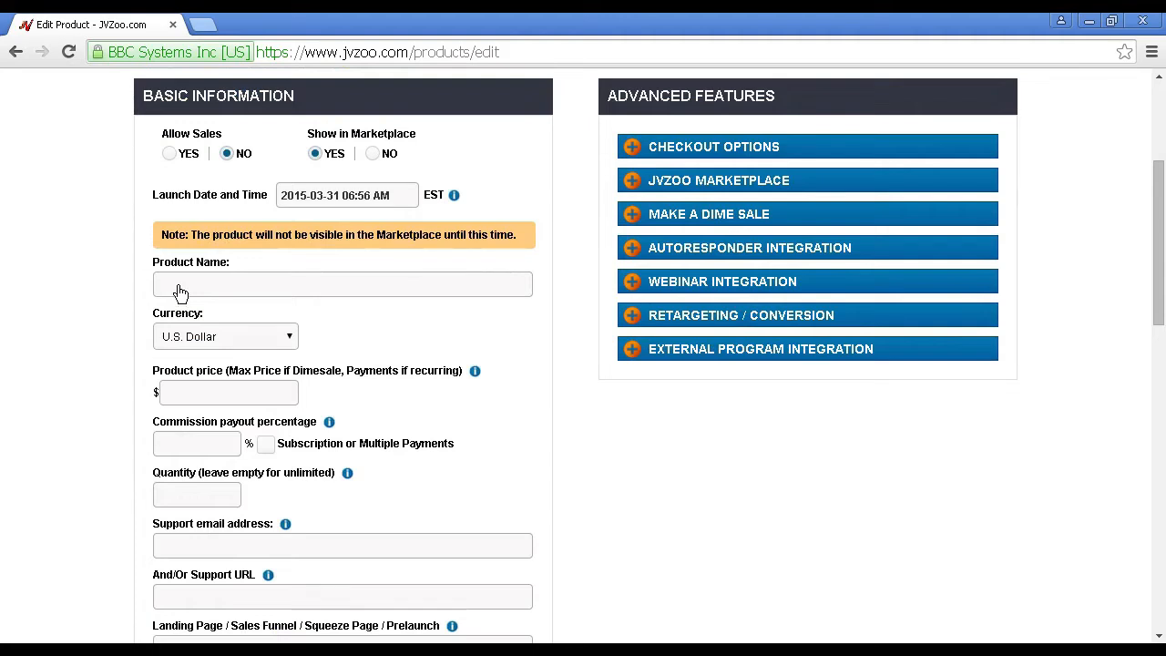
{"action": "mouse_move", "coordinate": [185, 285]}
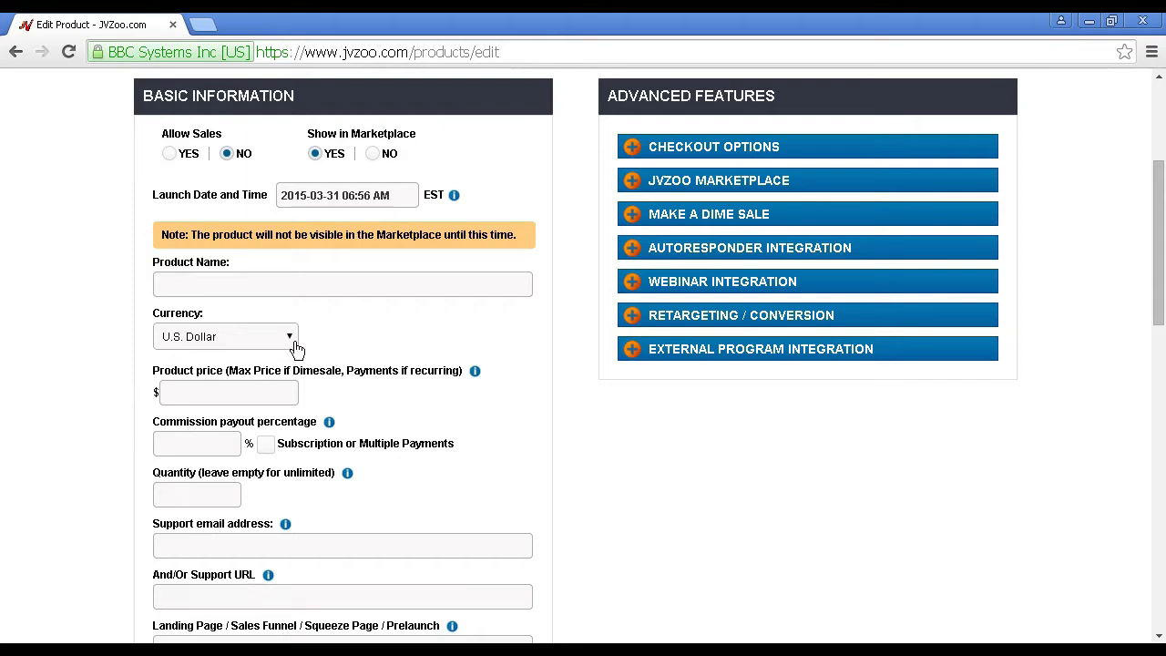
{"action": "mouse_move", "coordinate": [306, 354]}
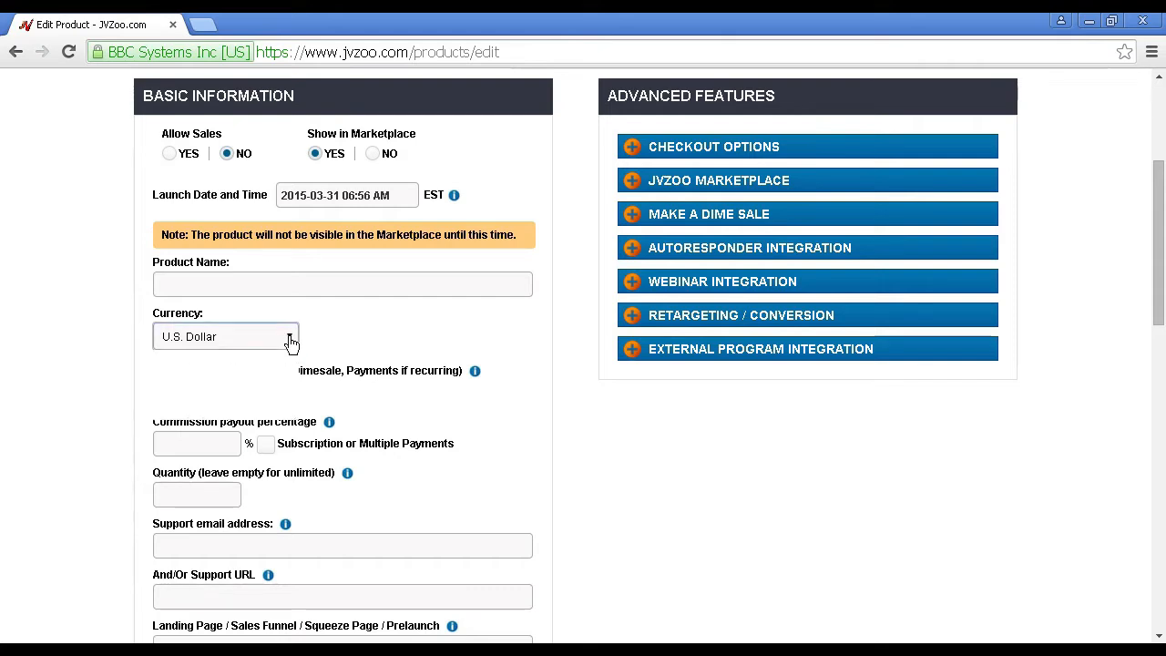
{"action": "left_click", "coordinate": [226, 336]}
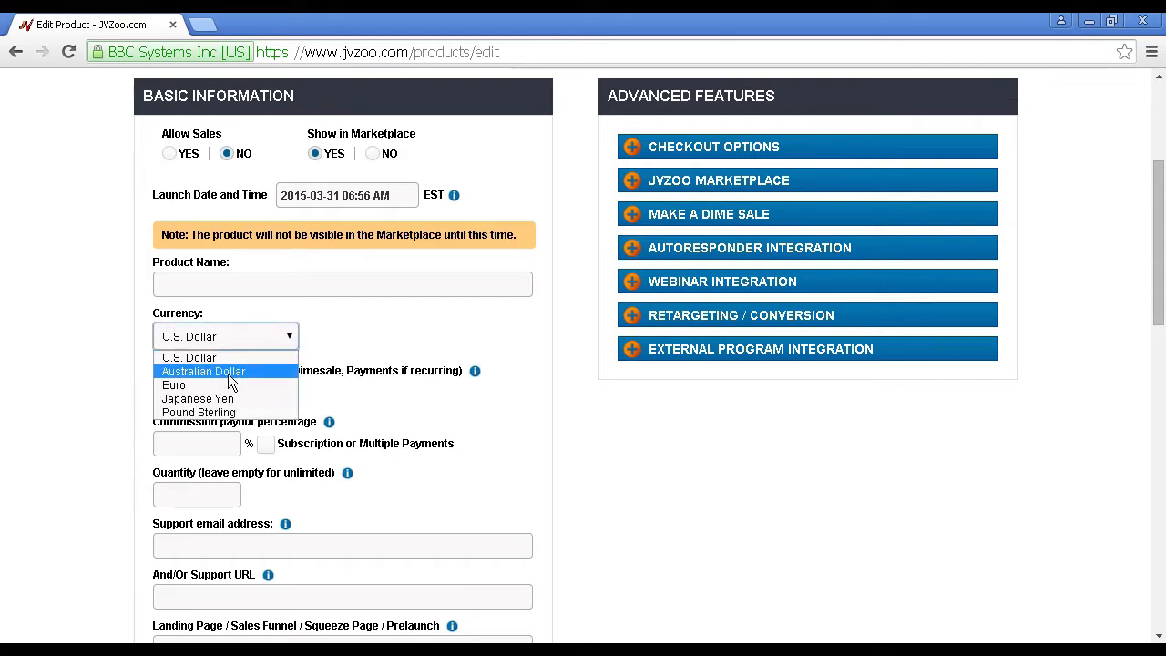
{"action": "mouse_move", "coordinate": [175, 385]}
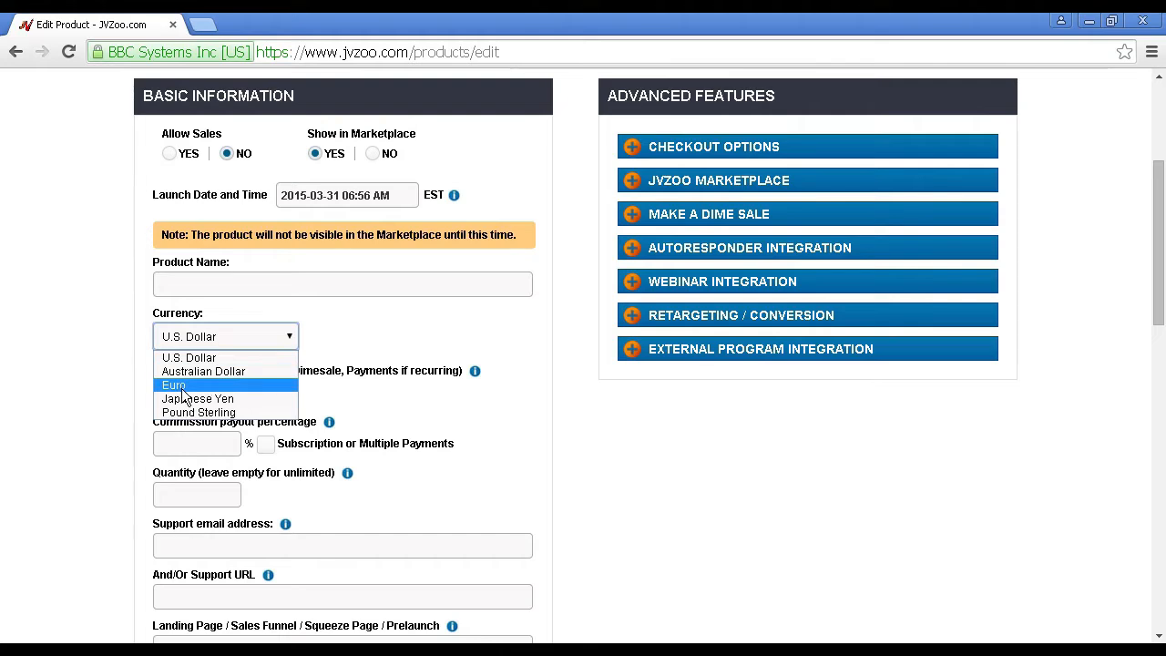
{"action": "mouse_move", "coordinate": [201, 412]}
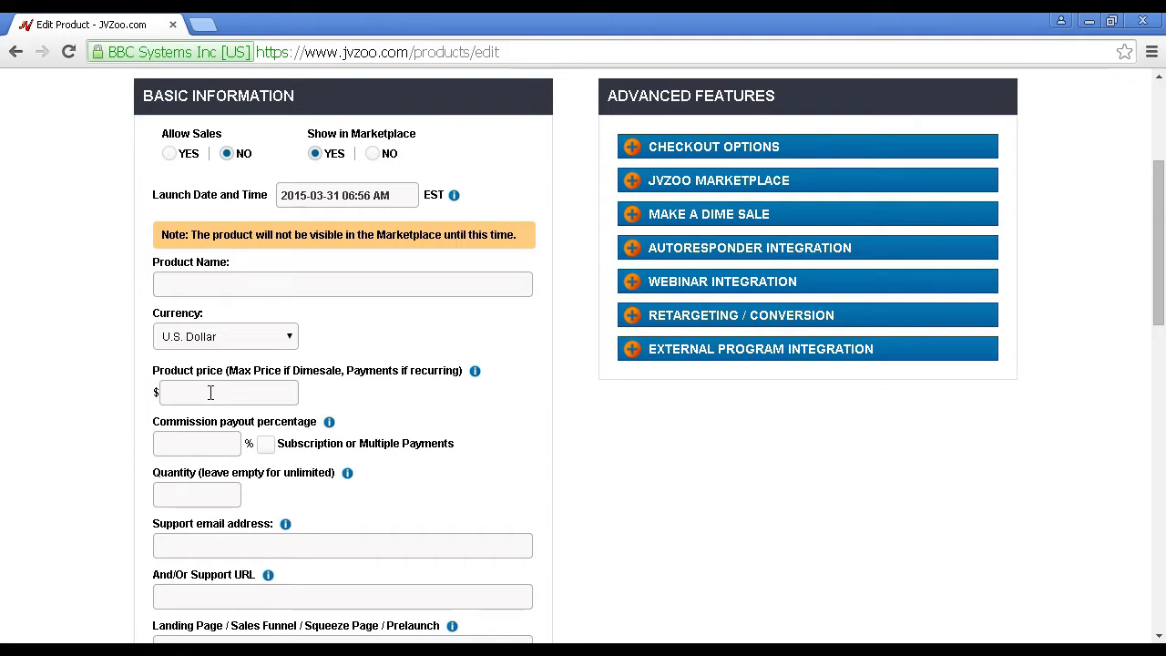
{"action": "mouse_move", "coordinate": [350, 390]}
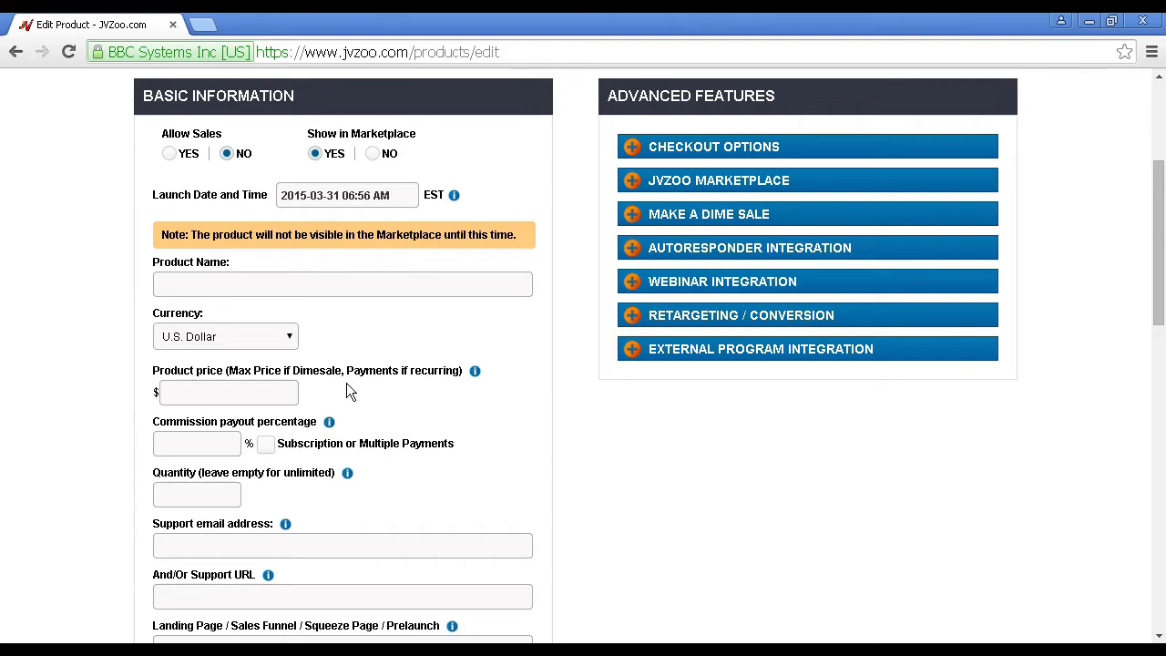
{"action": "left_click", "coordinate": [228, 394]}
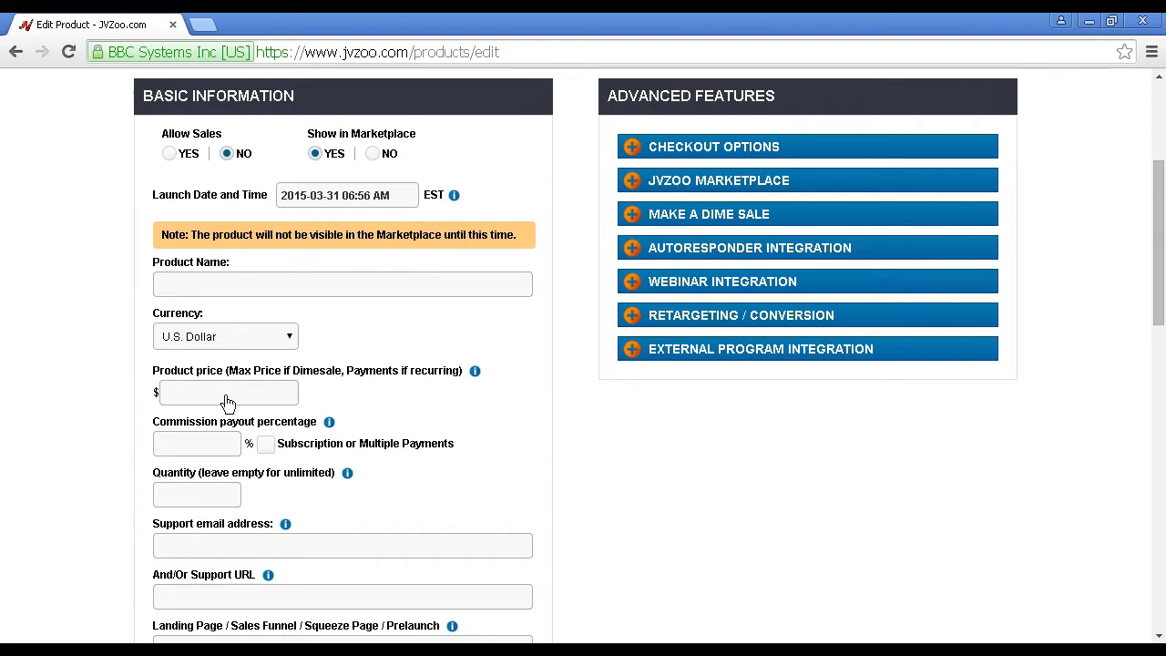
{"action": "scroll", "scroll_direction": "down", "scroll_amount": 3}
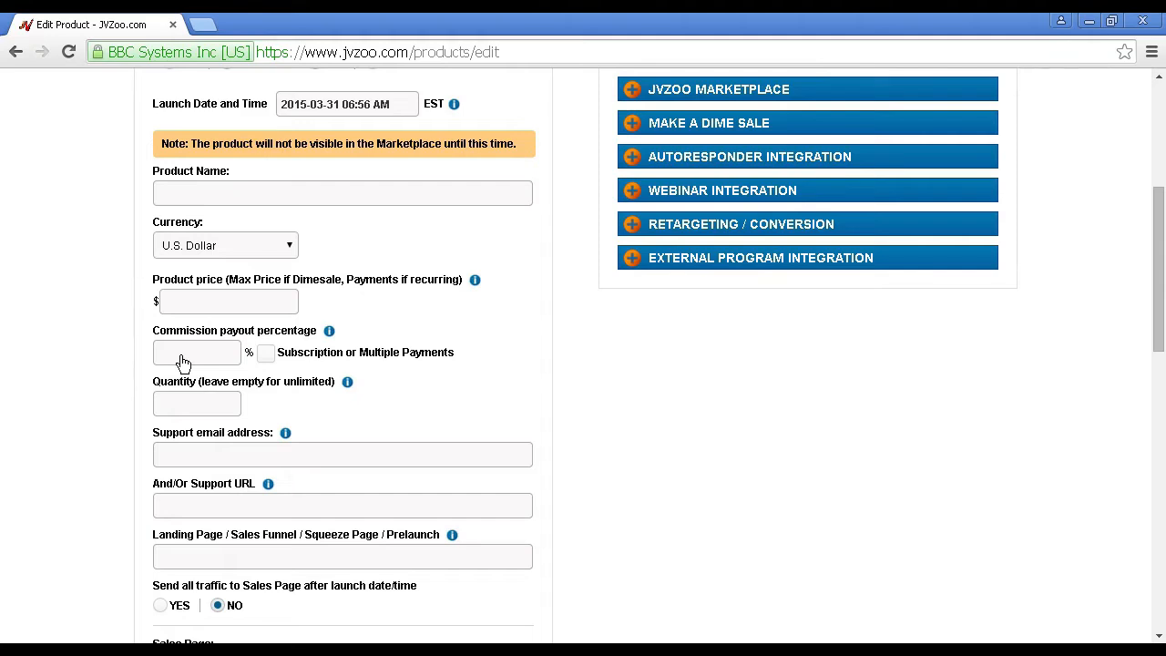
{"action": "mouse_move", "coordinate": [266, 357]}
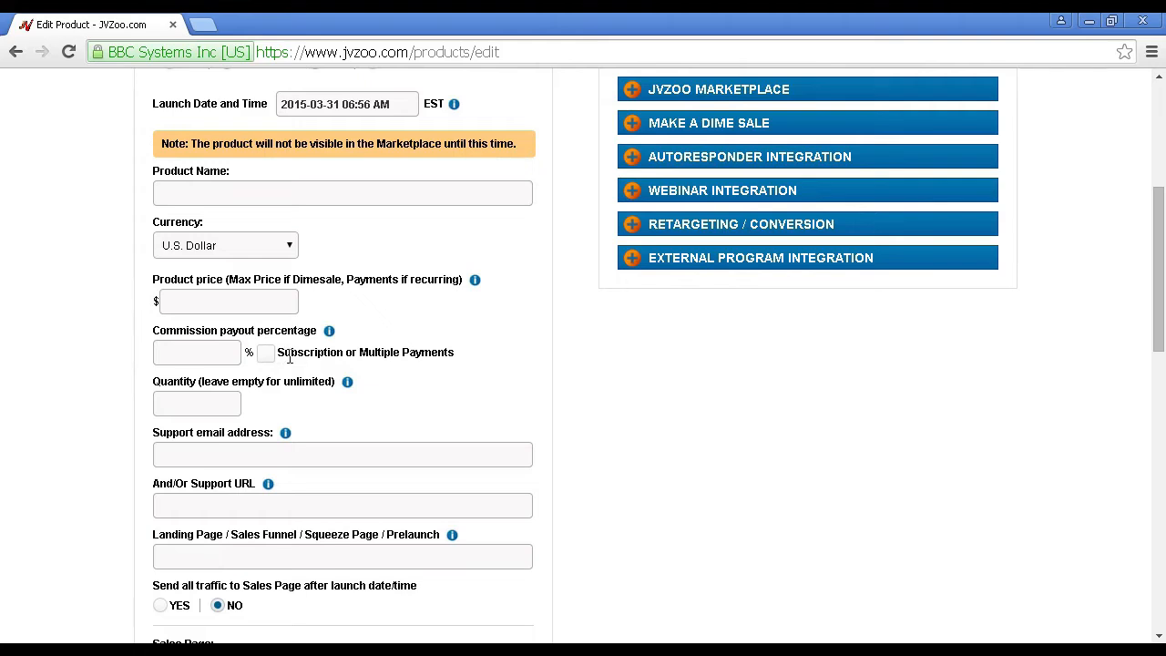
{"action": "mouse_move", "coordinate": [211, 417]}
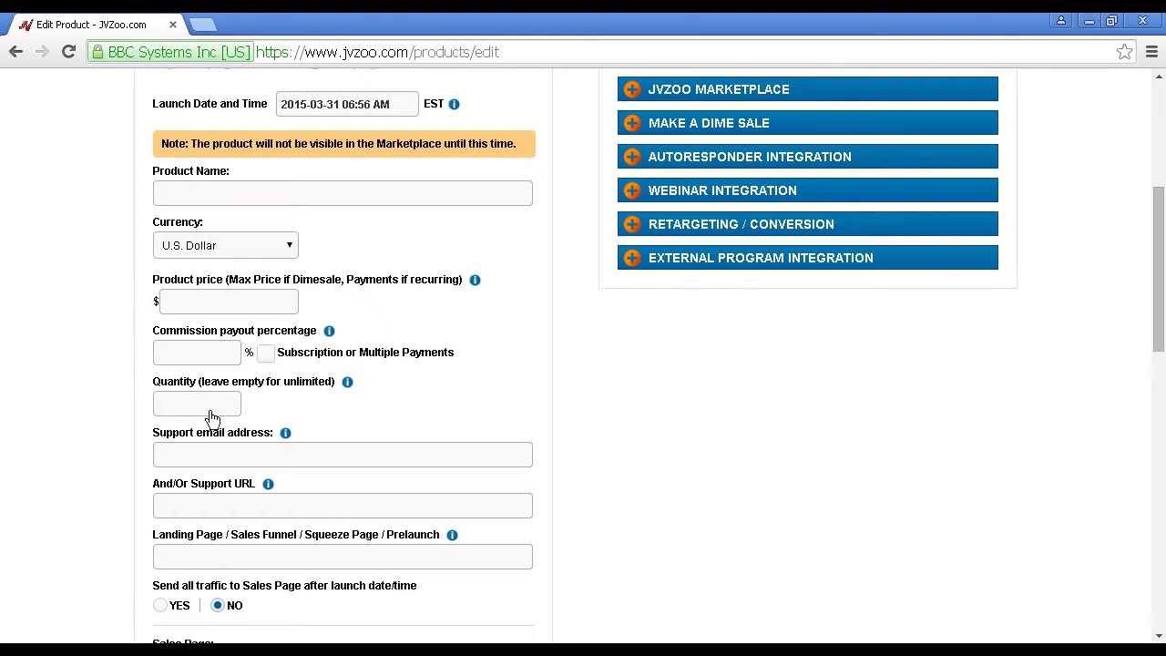
{"action": "mouse_move", "coordinate": [222, 410]}
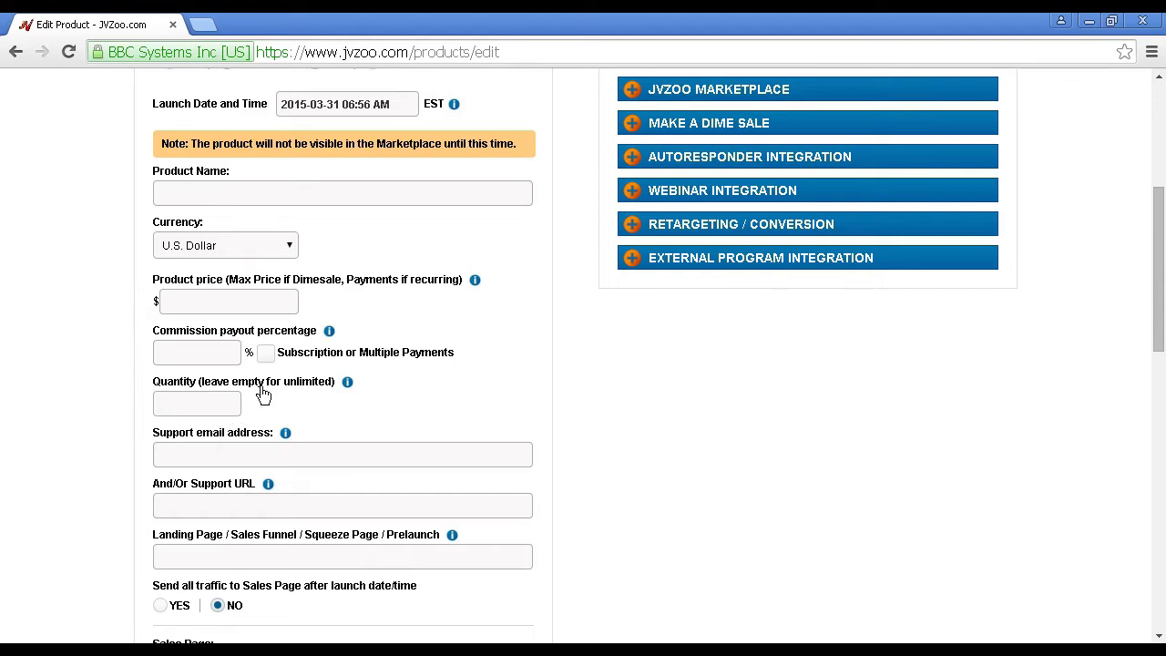
{"action": "mouse_move", "coordinate": [306, 412]}
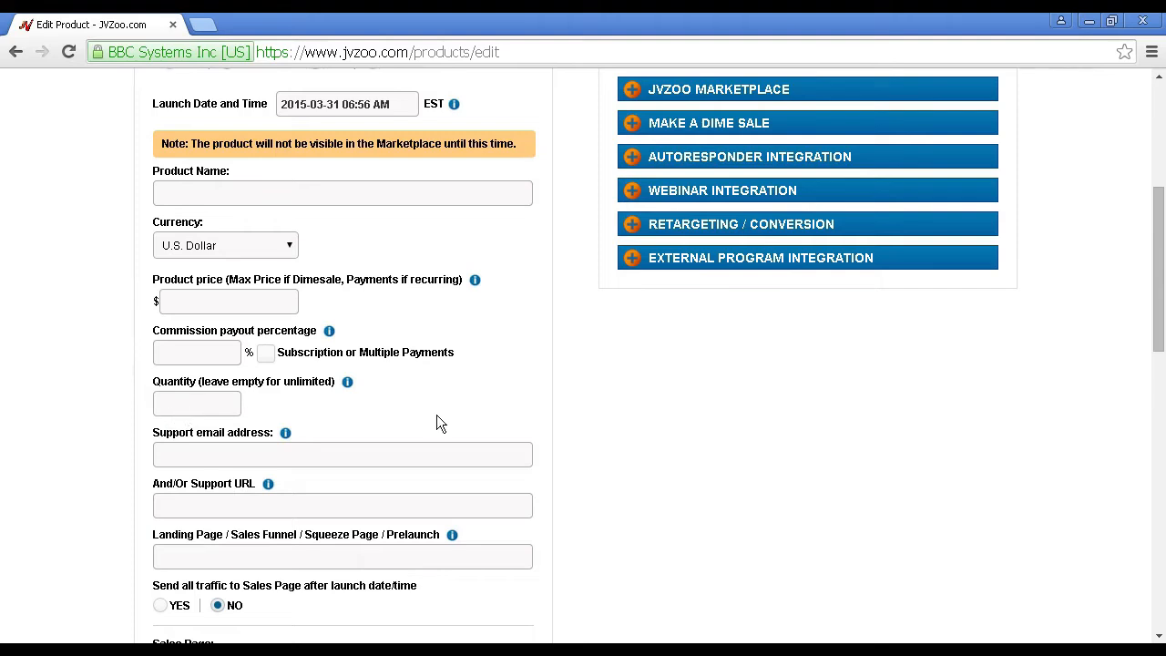
{"action": "scroll", "scroll_direction": "down", "scroll_amount": 3}
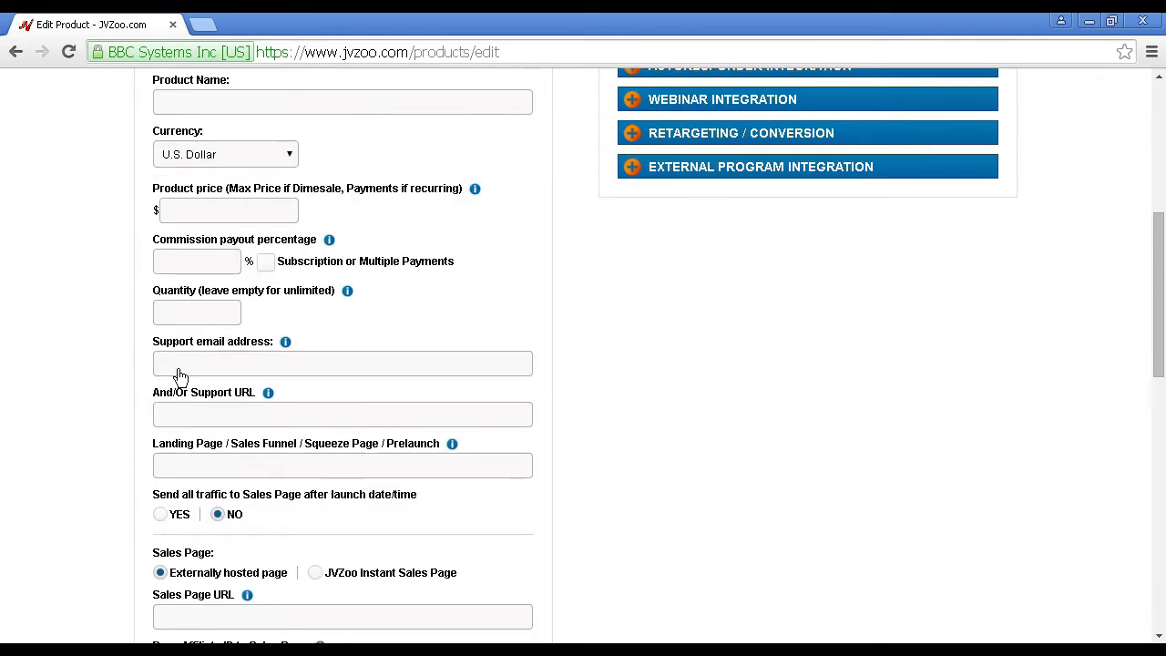
{"action": "mouse_move", "coordinate": [248, 377]}
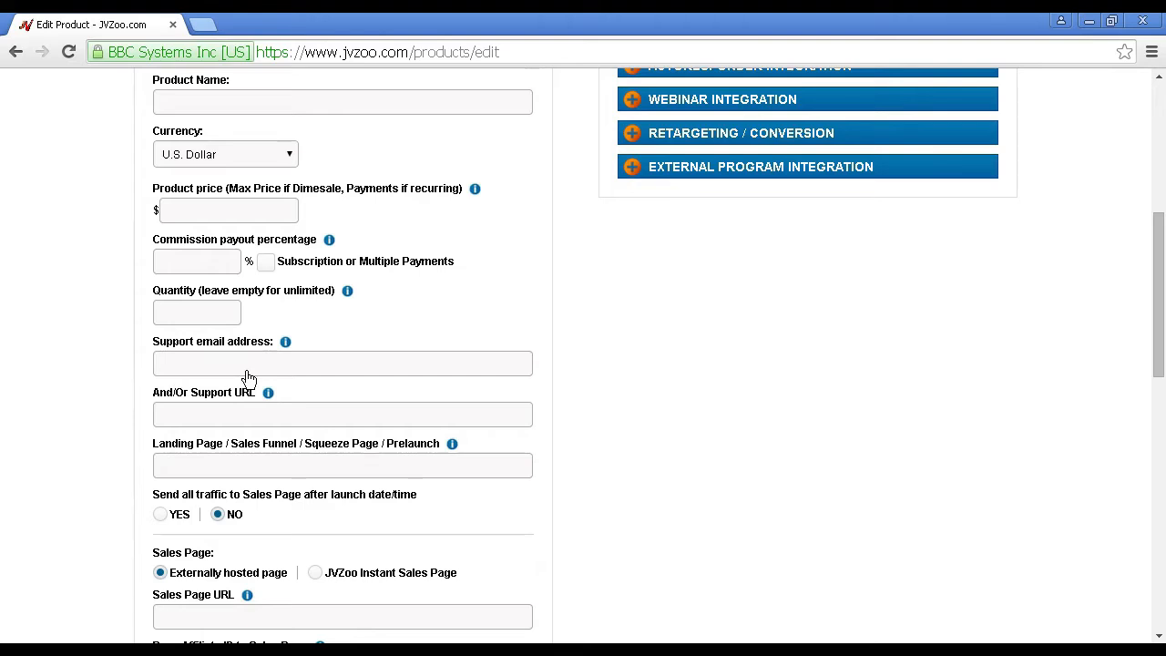
{"action": "mouse_move", "coordinate": [237, 428]}
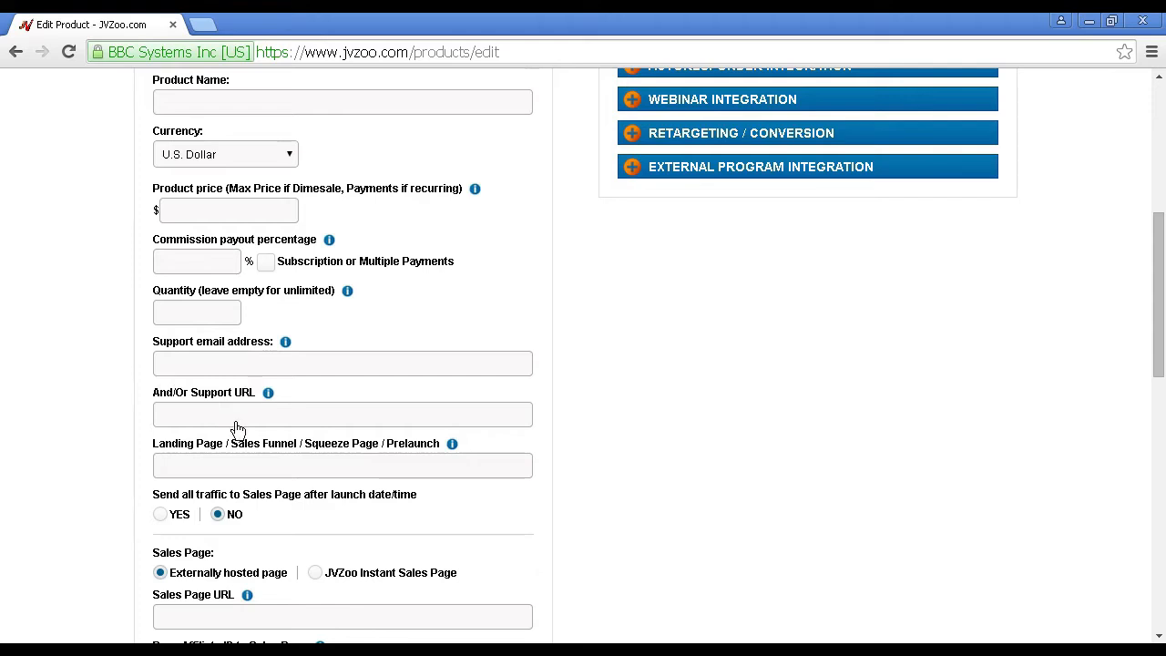
{"action": "mouse_move", "coordinate": [168, 427]}
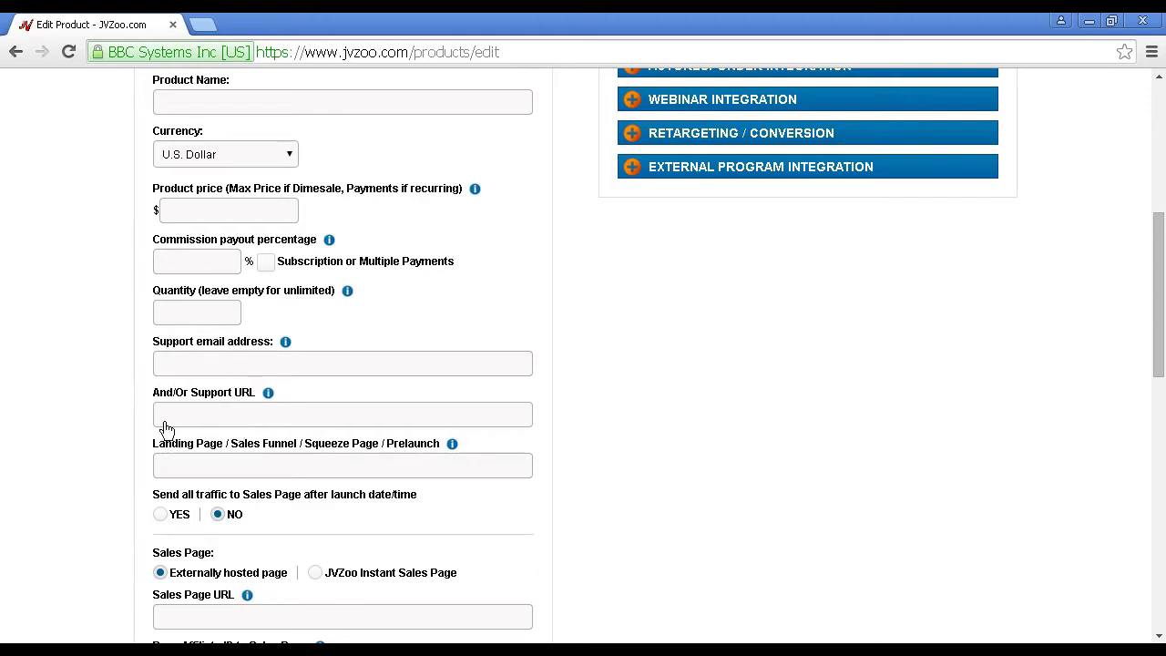
{"action": "mouse_move", "coordinate": [324, 430]}
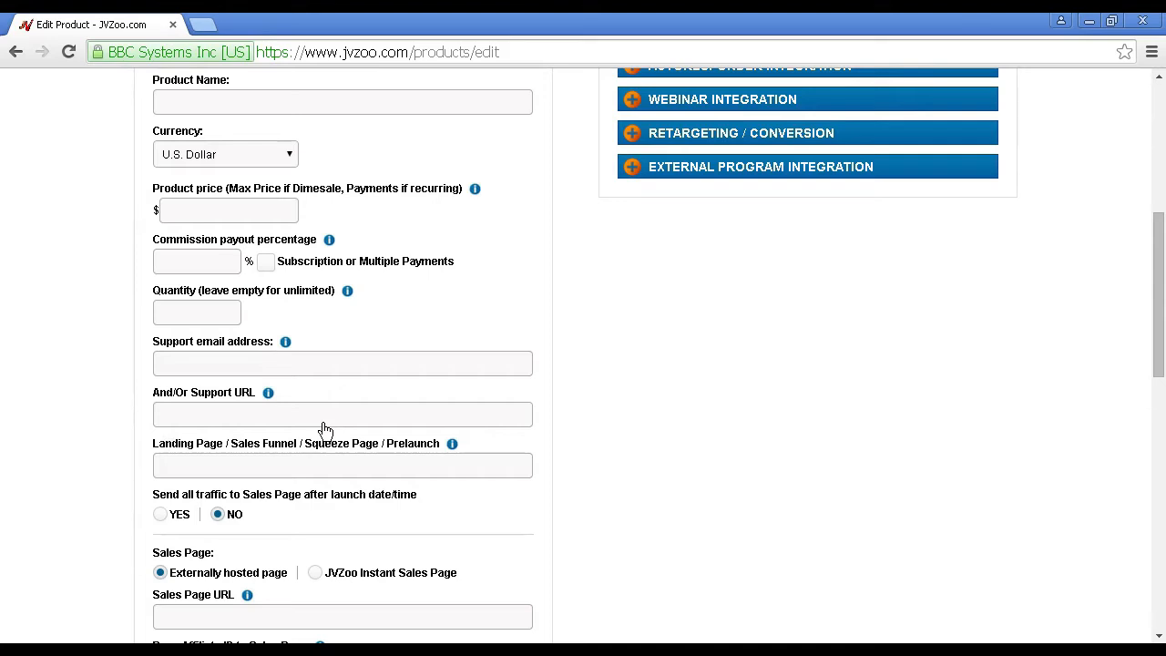
{"action": "scroll", "scroll_direction": "down", "scroll_amount": 3}
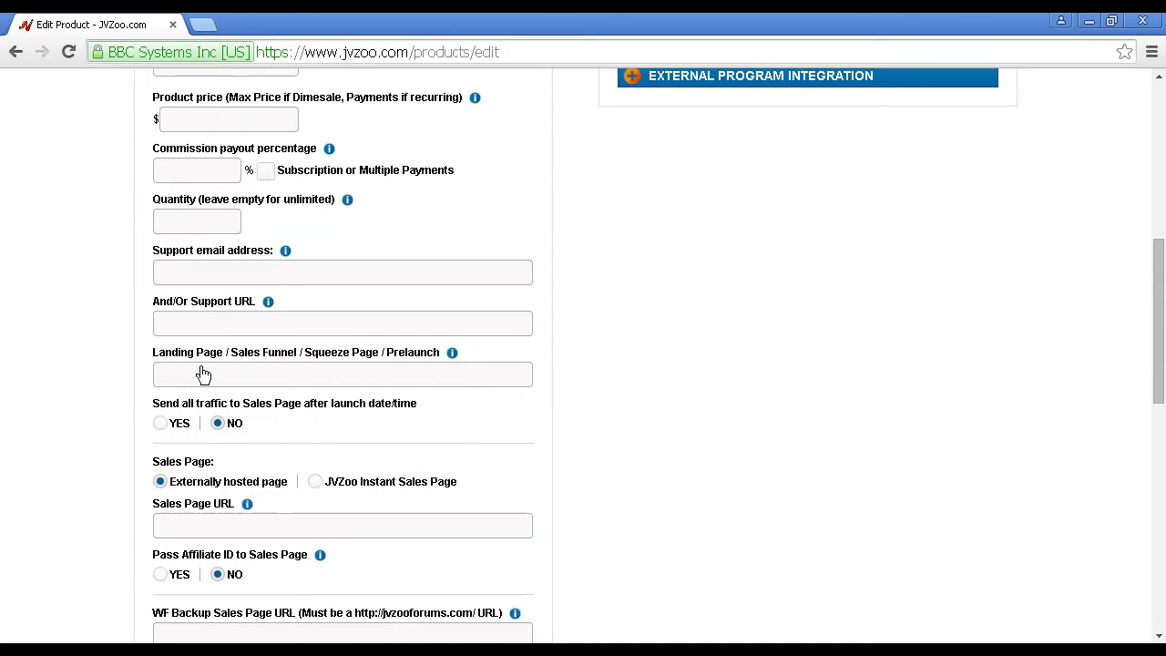
{"action": "mouse_move", "coordinate": [173, 375]}
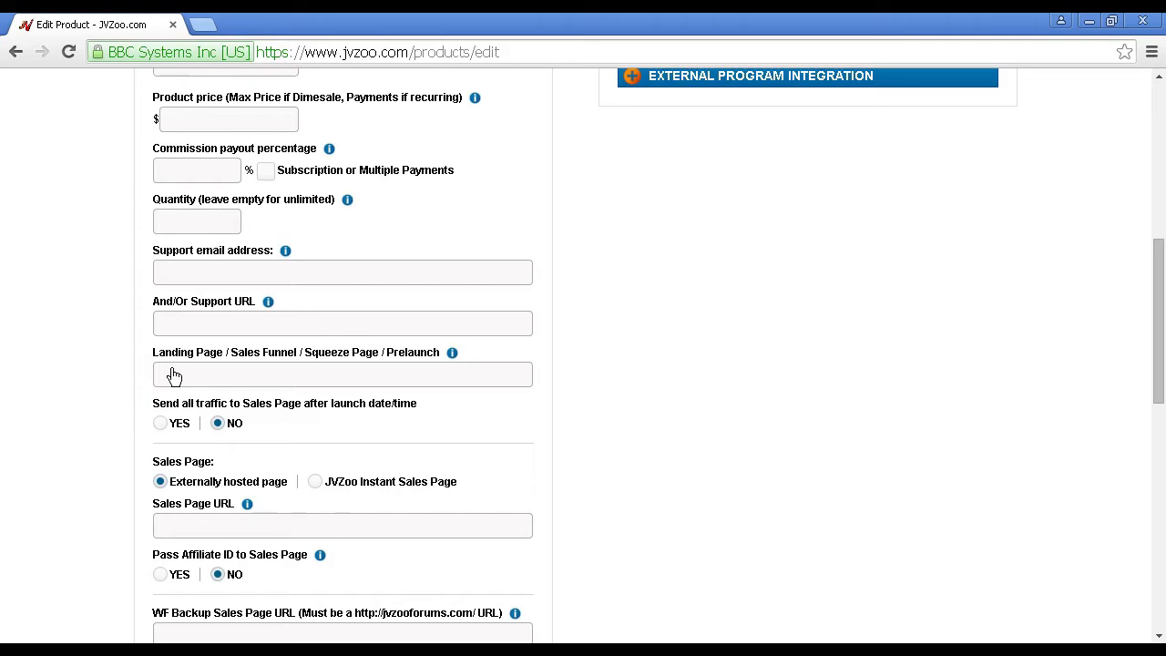
{"action": "mouse_move", "coordinate": [361, 376]}
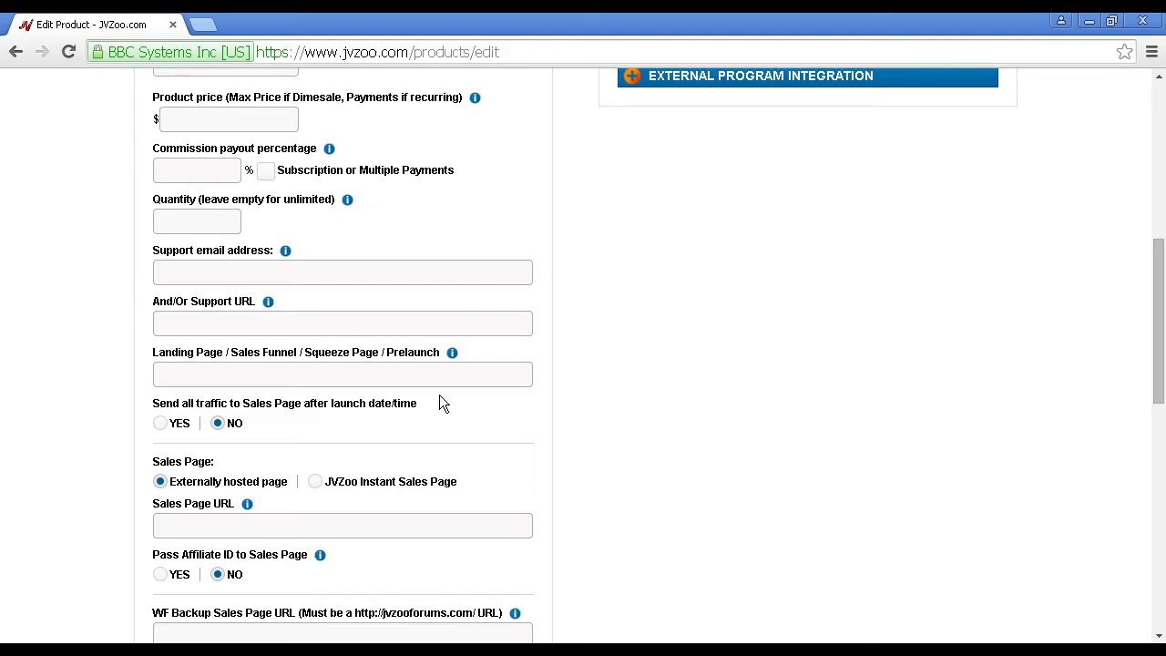
{"action": "mouse_move", "coordinate": [160, 437]}
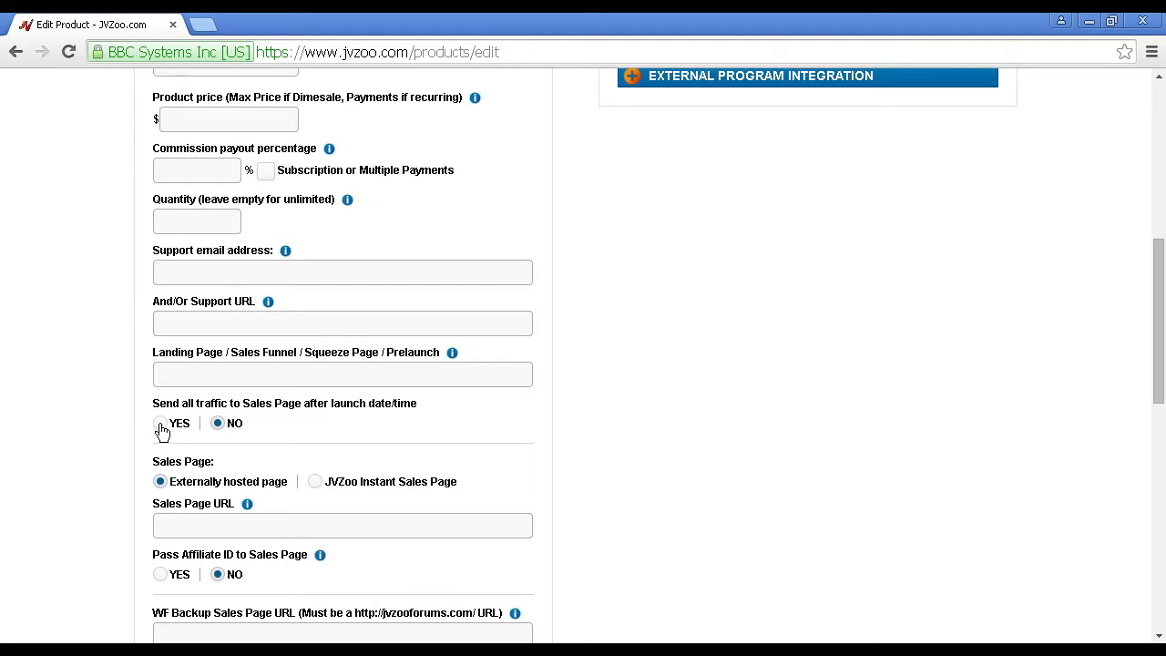
Step: Set 'Send all traffic to Sales Page after launch date/time' to YES and review the delivery settings below
{"action": "left_click", "coordinate": [160, 423]}
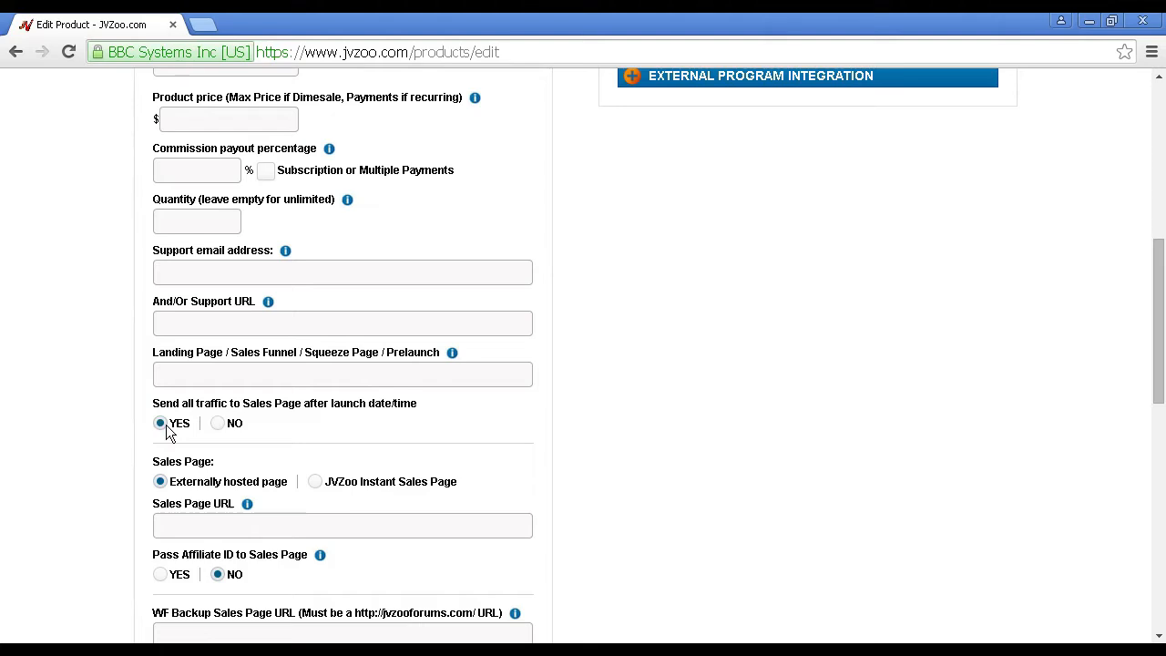
{"action": "mouse_move", "coordinate": [280, 428]}
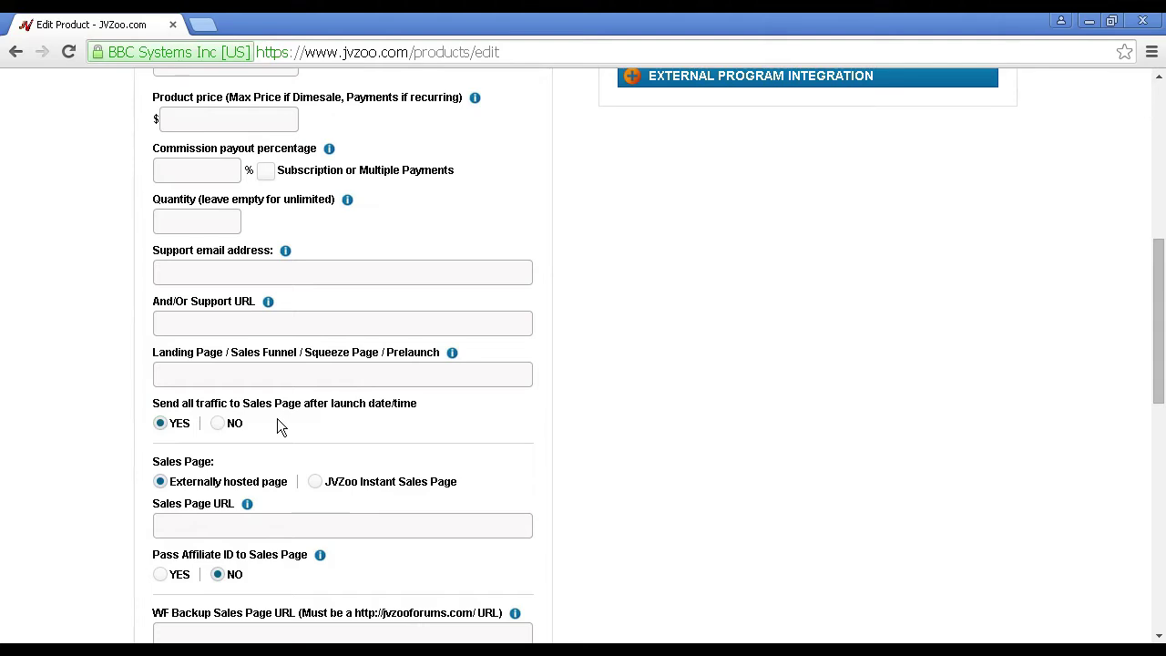
{"action": "mouse_move", "coordinate": [353, 381]}
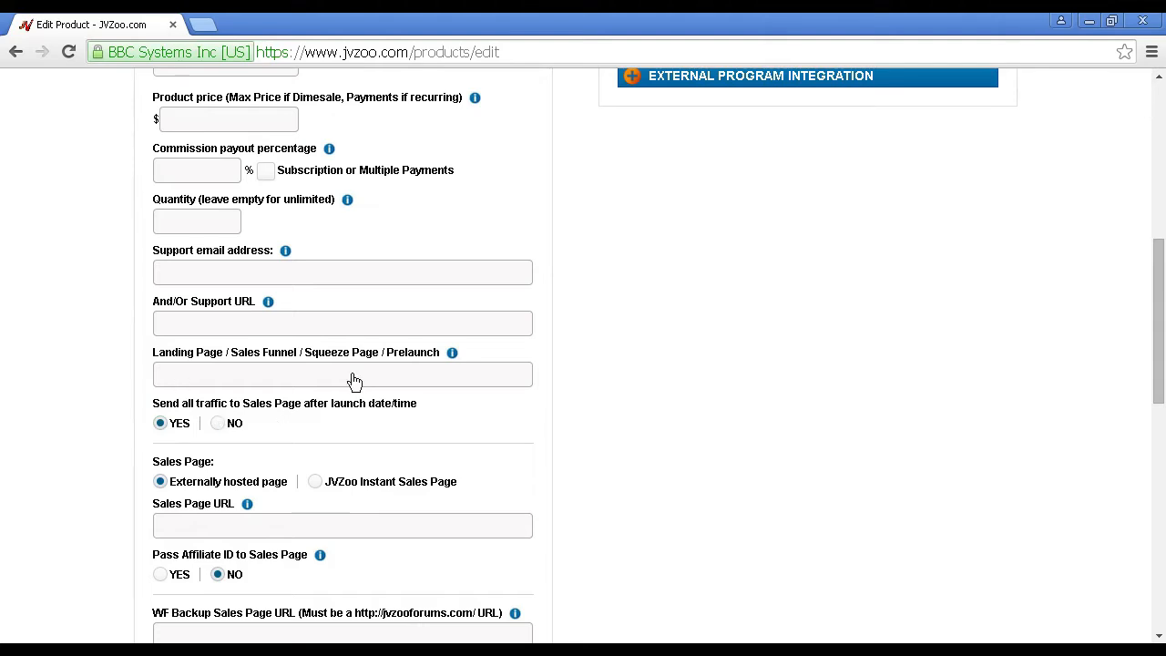
{"action": "mouse_move", "coordinate": [306, 532]}
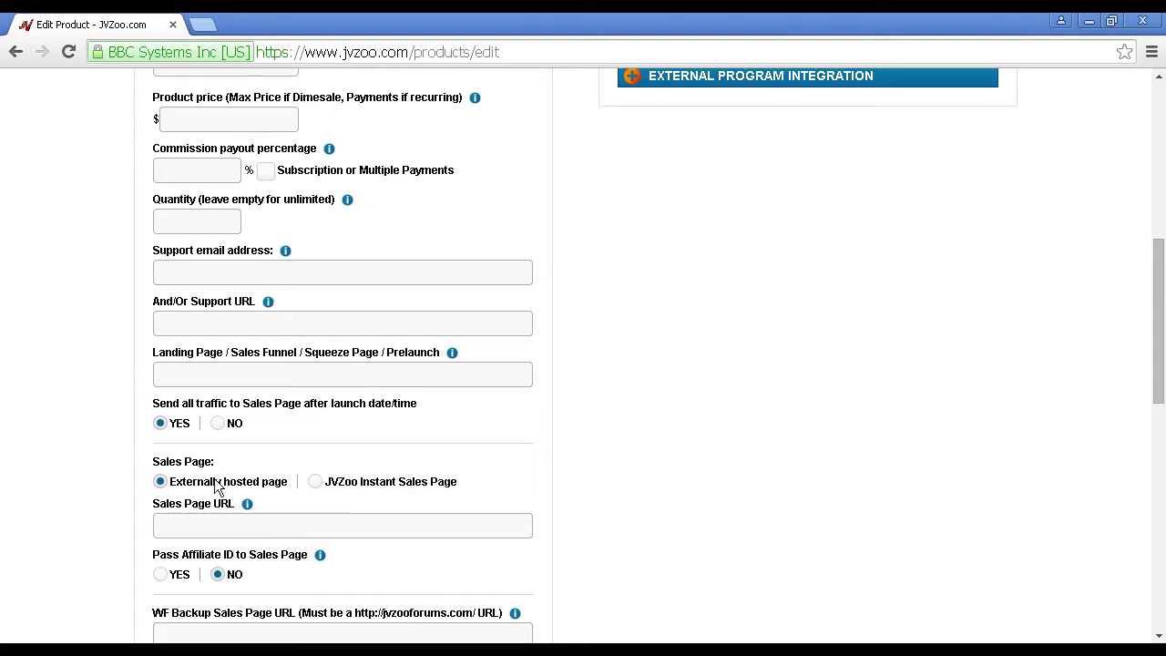
{"action": "scroll", "scroll_direction": "down", "scroll_amount": 3}
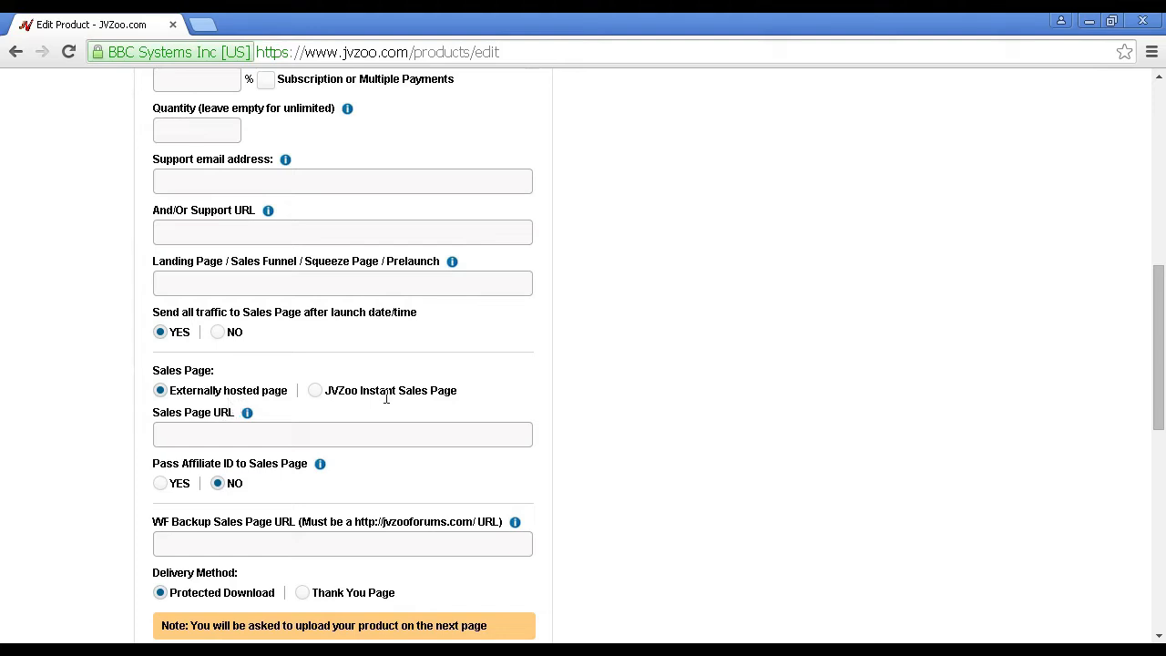
{"action": "mouse_move", "coordinate": [395, 412]}
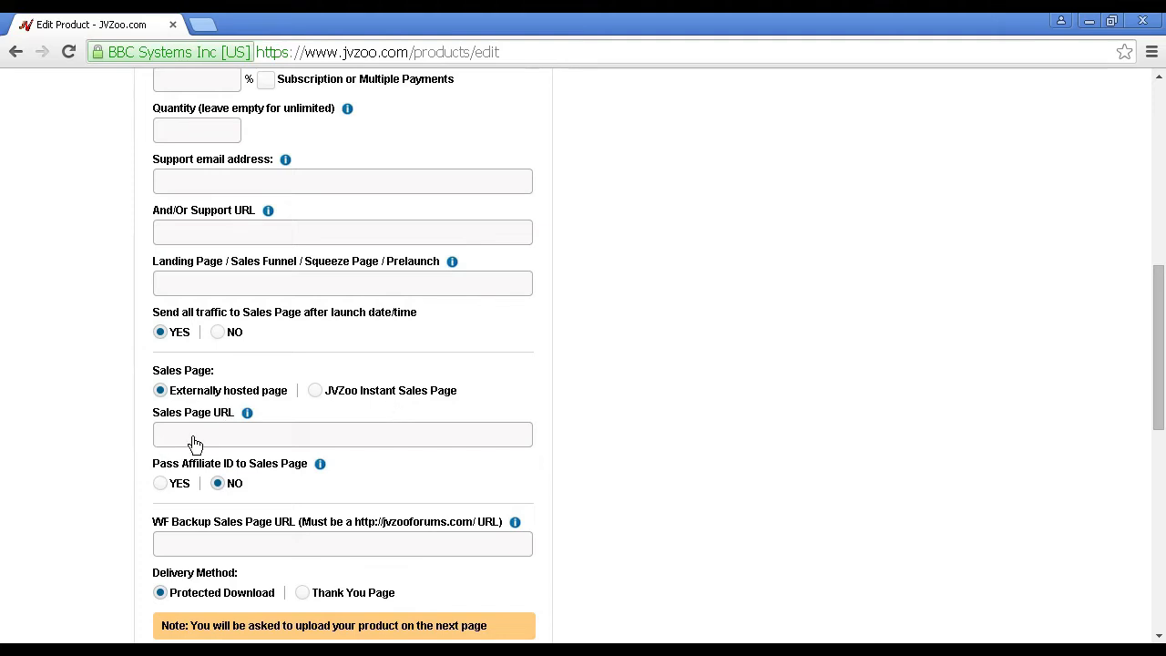
{"action": "mouse_move", "coordinate": [337, 438]}
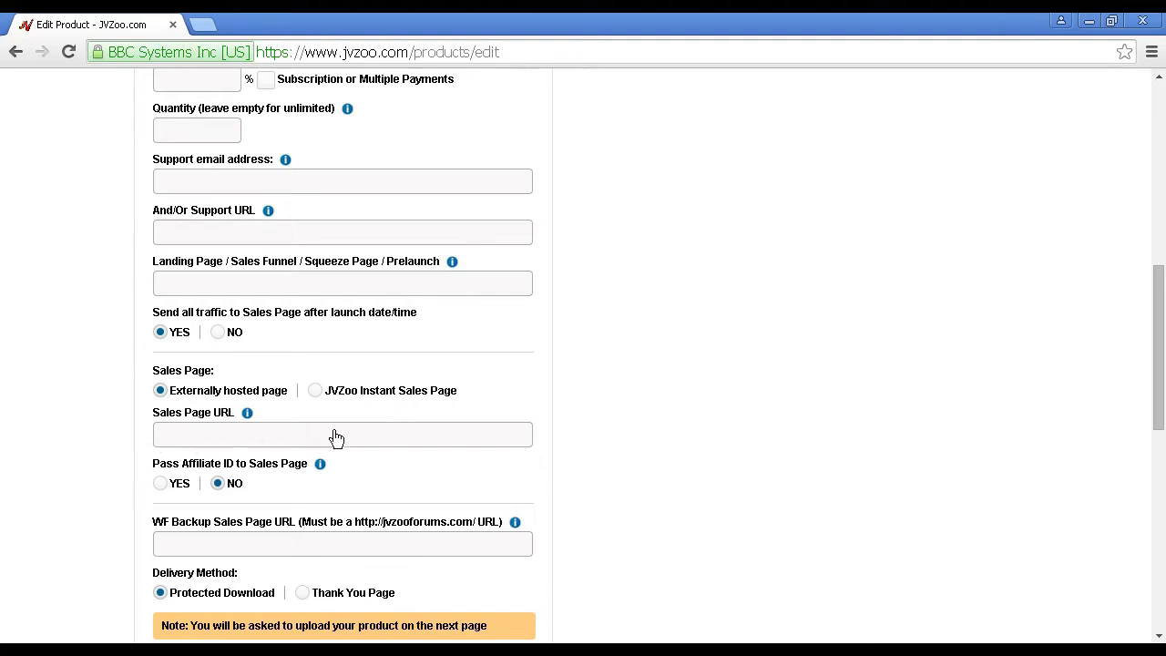
{"action": "mouse_move", "coordinate": [514, 439]}
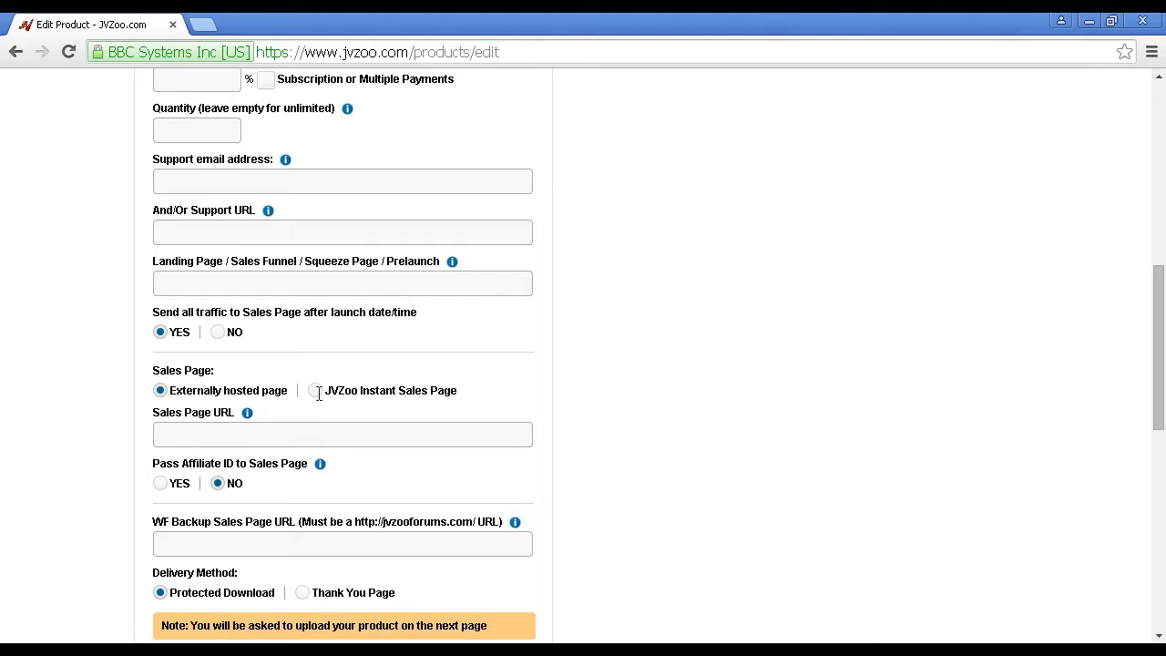
{"action": "mouse_move", "coordinate": [459, 401]}
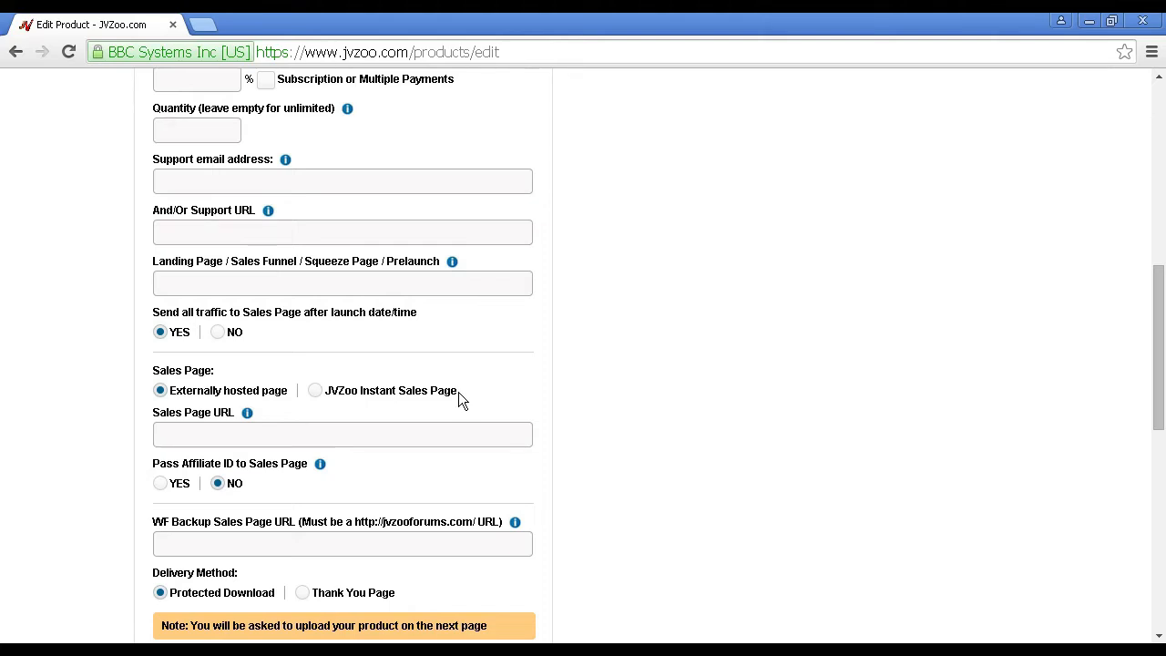
{"action": "scroll", "scroll_direction": "down", "scroll_amount": 3}
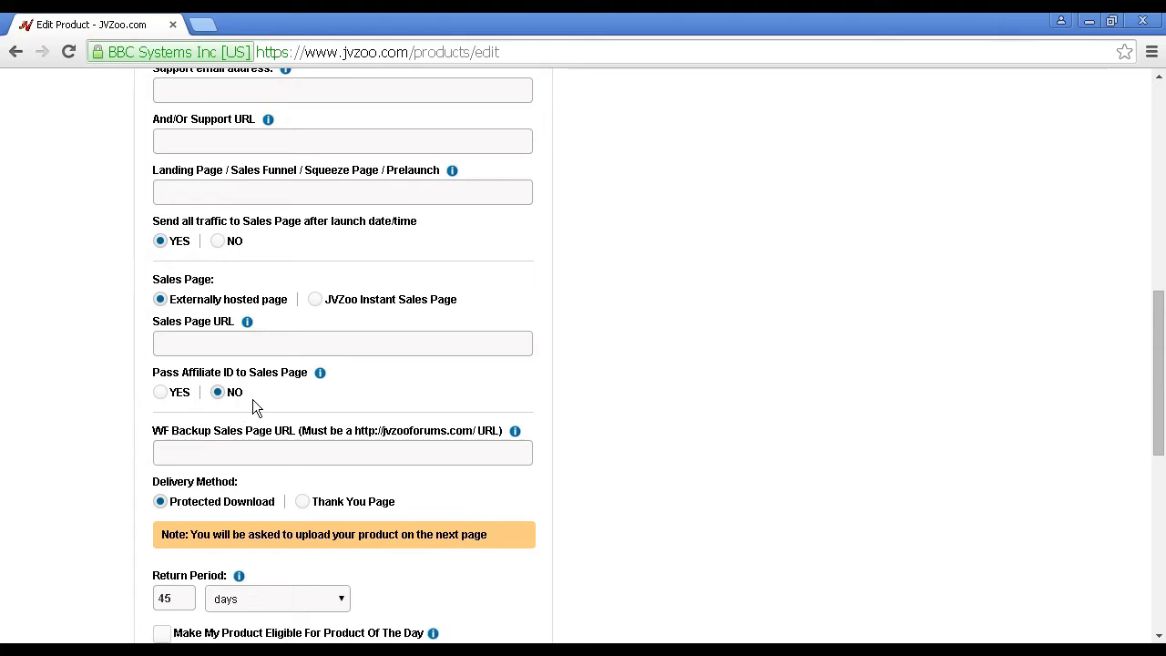
{"action": "mouse_move", "coordinate": [235, 416]}
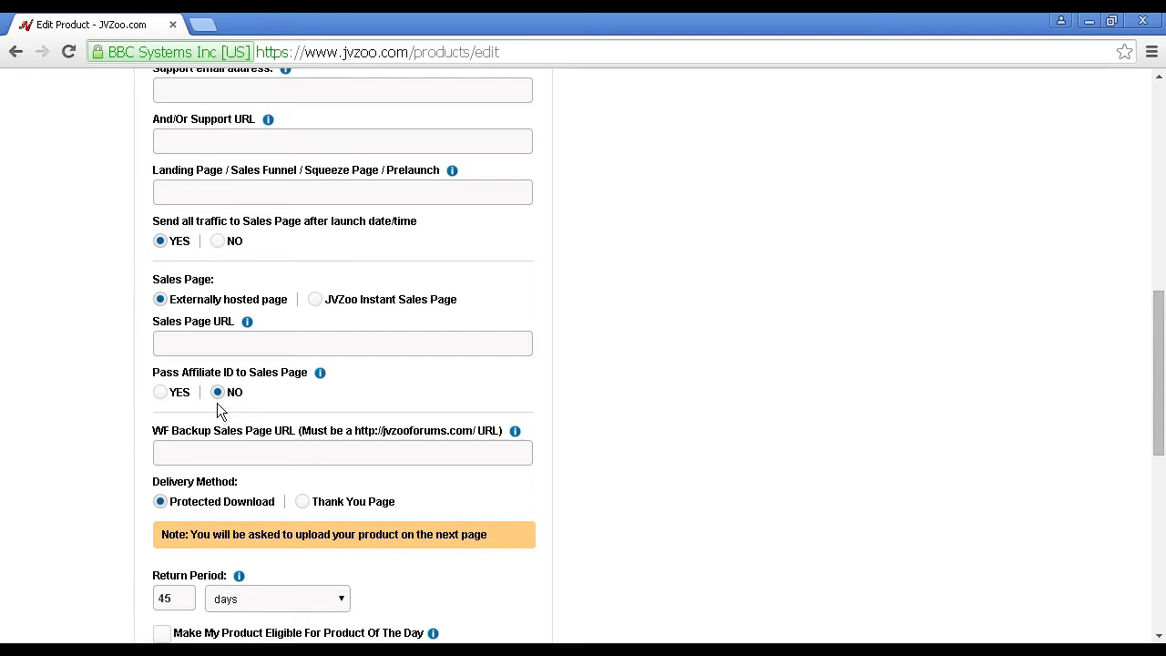
{"action": "scroll", "scroll_direction": "down", "scroll_amount": 3}
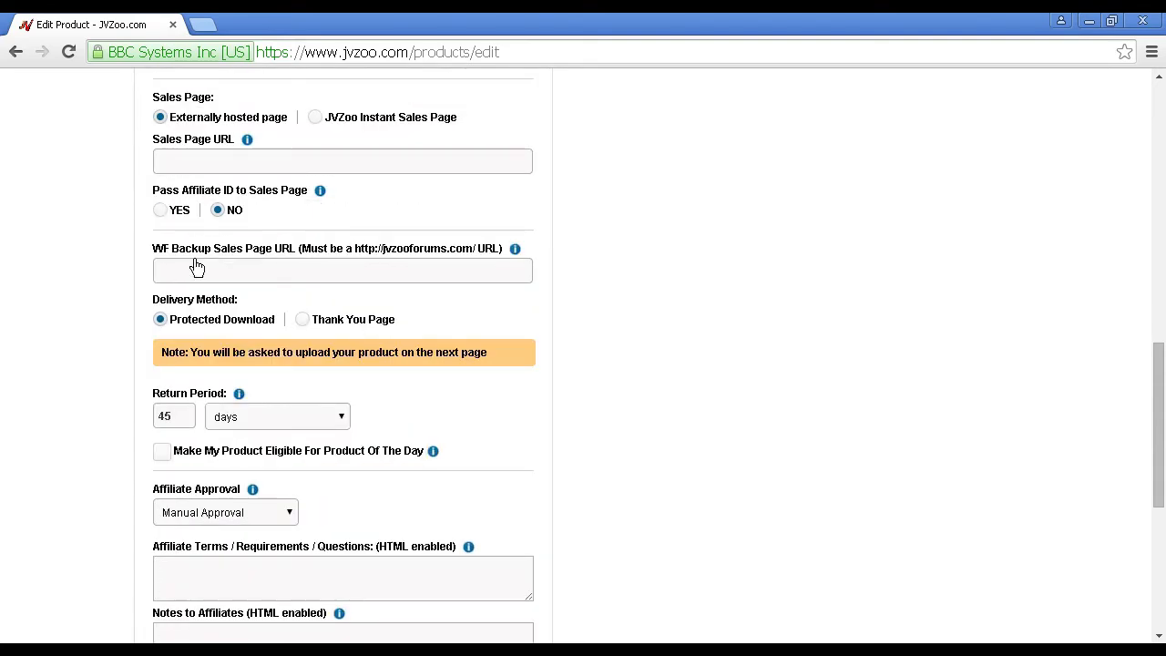
{"action": "mouse_move", "coordinate": [305, 268]}
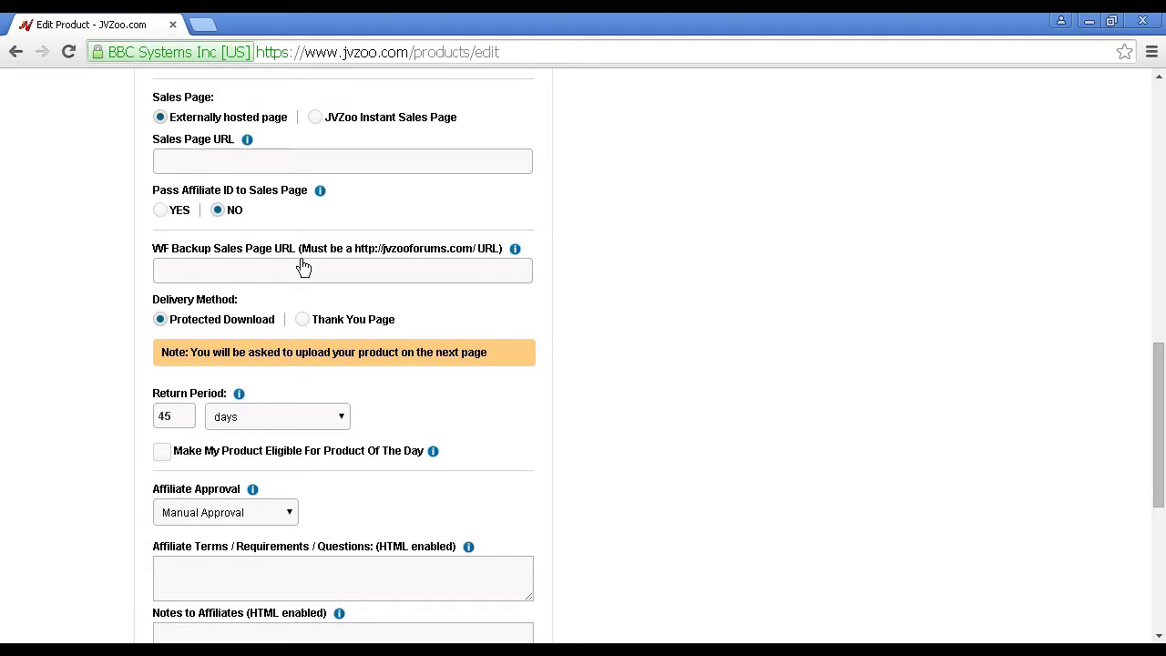
{"action": "mouse_move", "coordinate": [308, 277]}
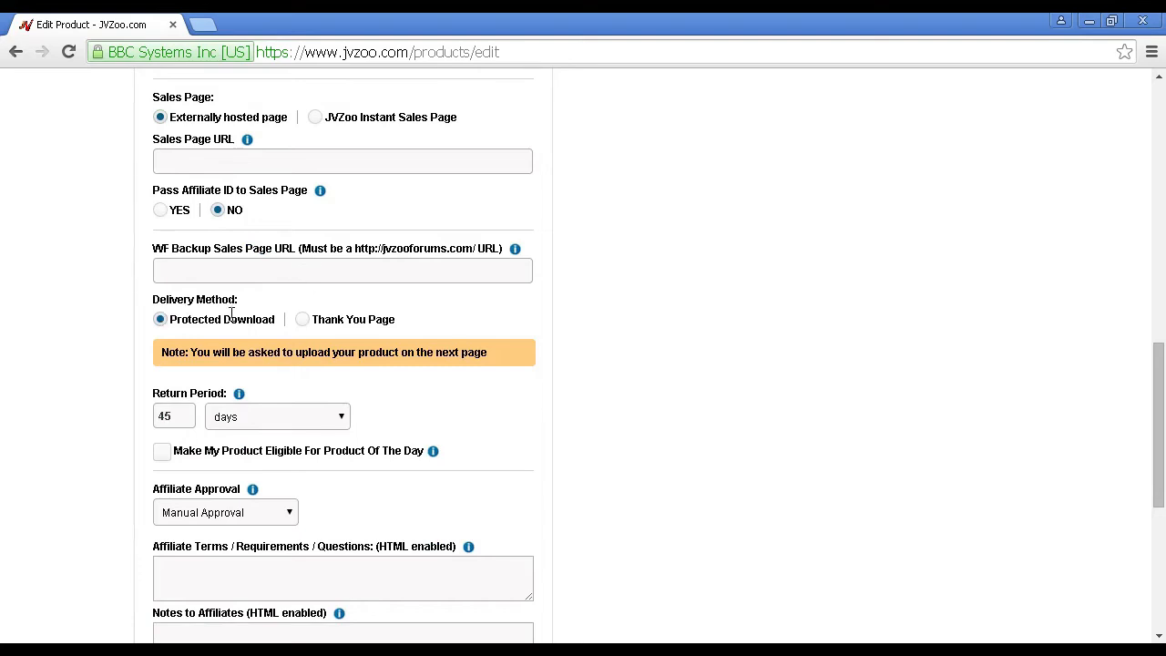
{"action": "mouse_move", "coordinate": [246, 337]}
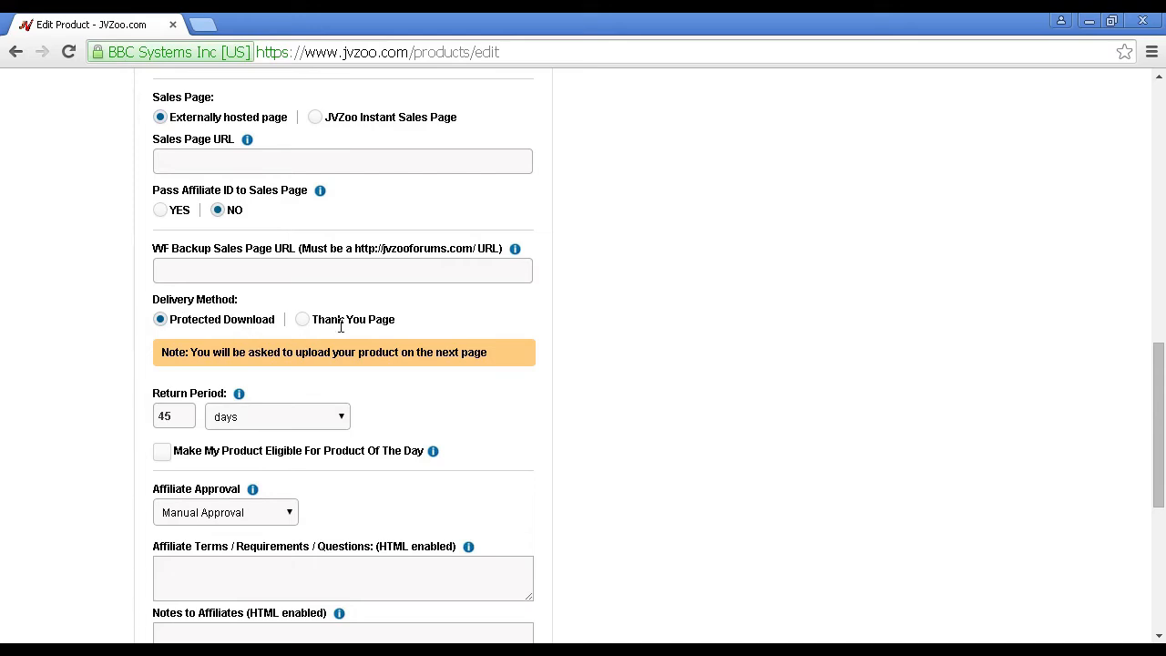
{"action": "mouse_move", "coordinate": [157, 332]}
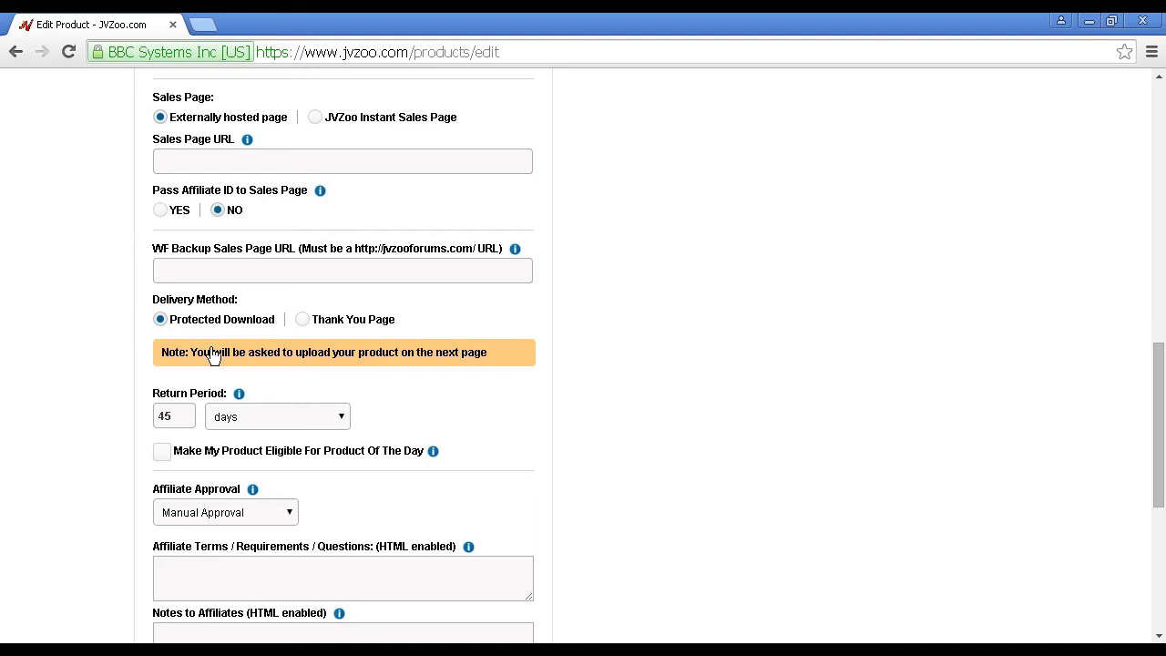
{"action": "mouse_move", "coordinate": [172, 434]}
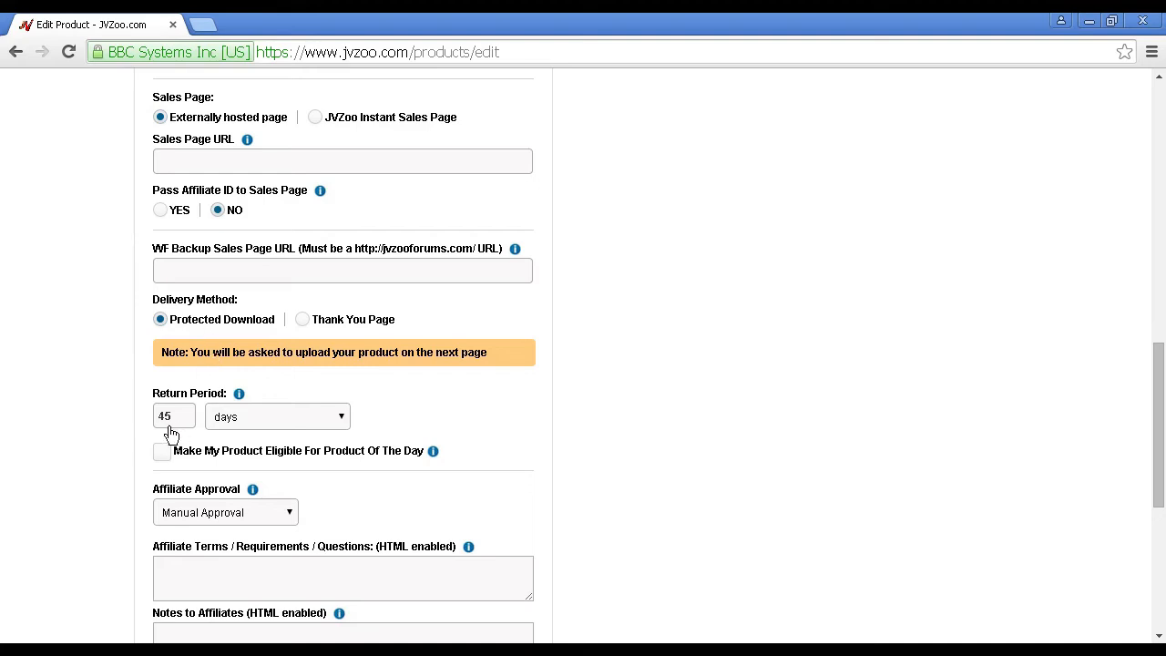
{"action": "mouse_move", "coordinate": [182, 426]}
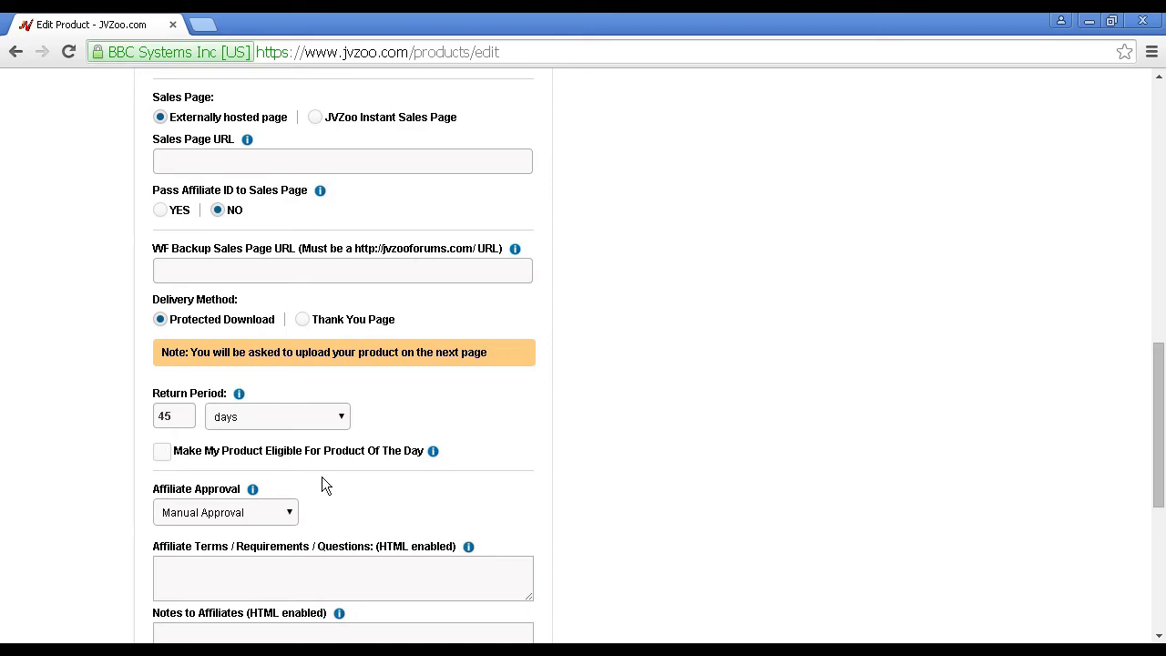
{"action": "scroll", "scroll_direction": "down", "scroll_amount": 3}
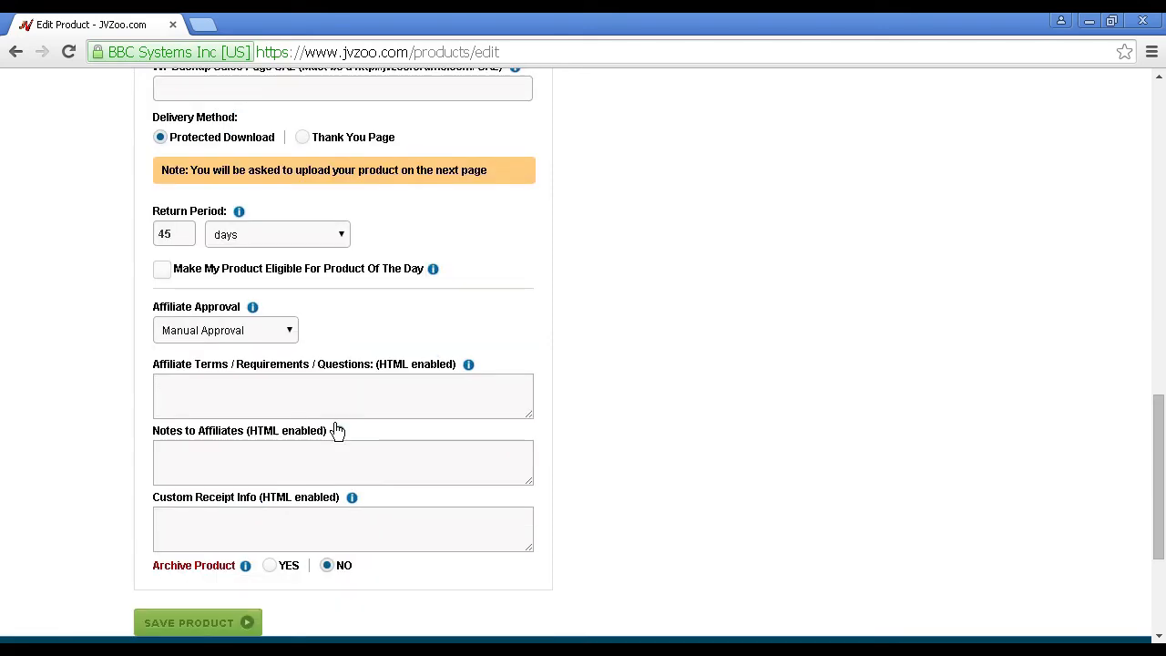
{"action": "mouse_move", "coordinate": [291, 335]}
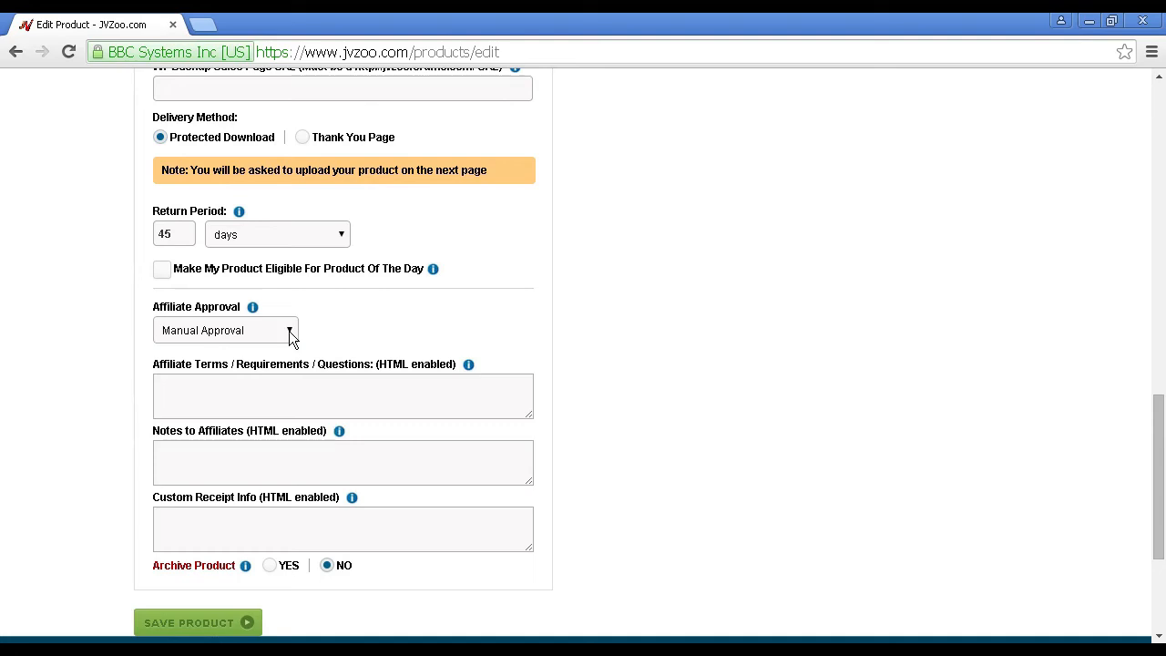
{"action": "left_click", "coordinate": [226, 330]}
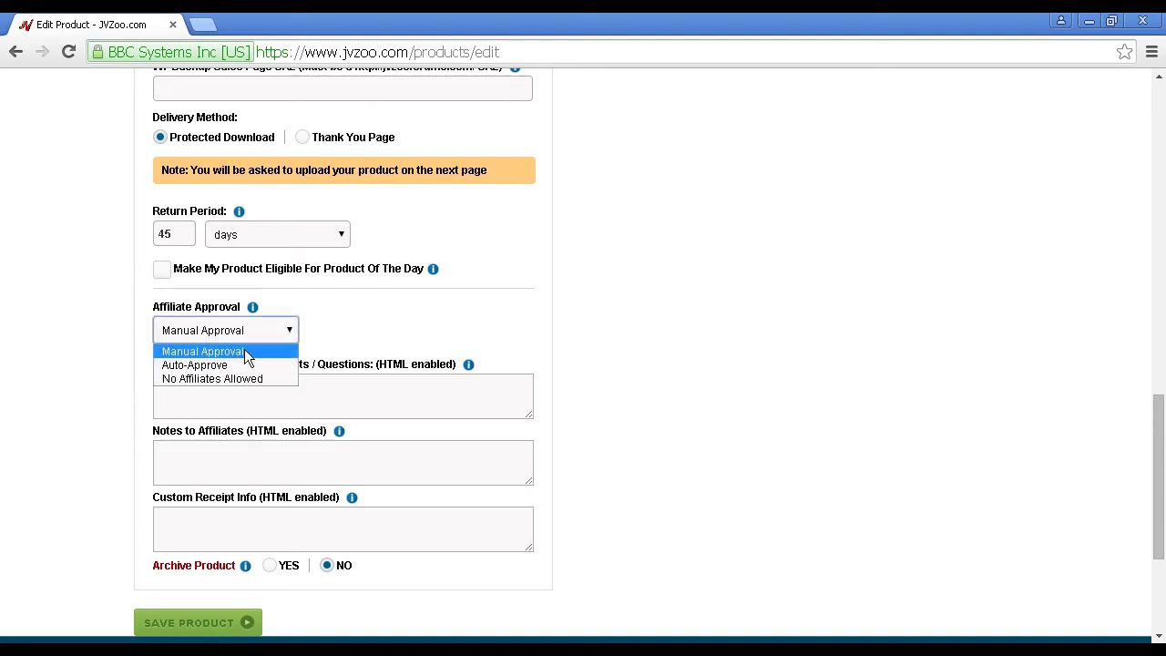
{"action": "mouse_move", "coordinate": [213, 379]}
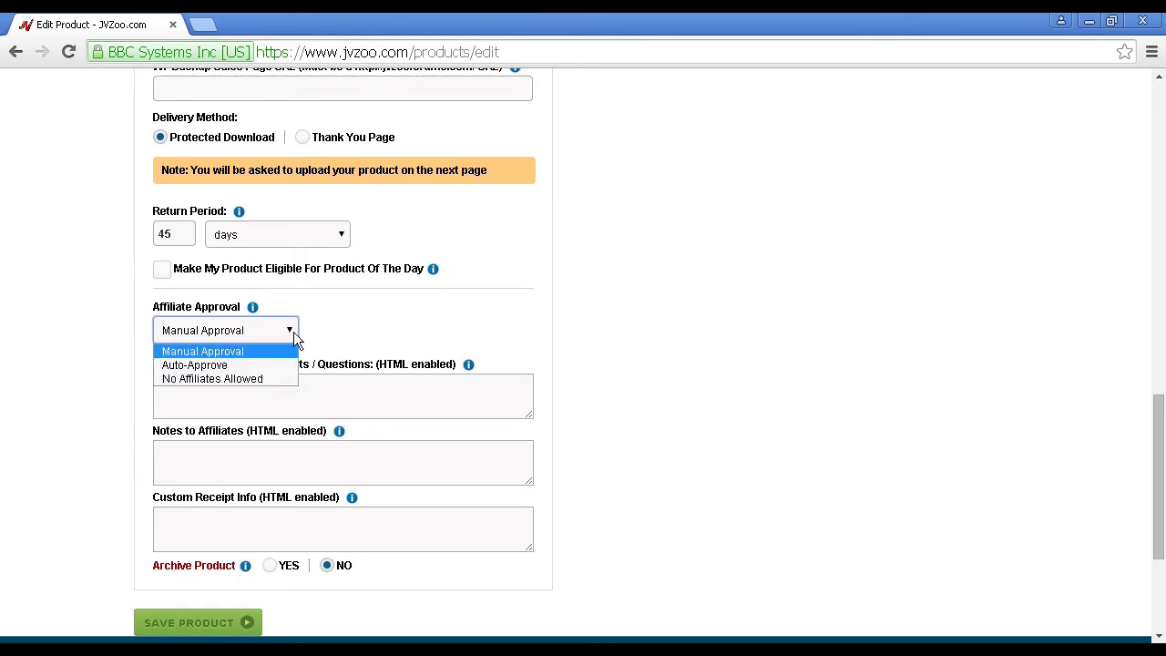
{"action": "left_click", "coordinate": [203, 350]}
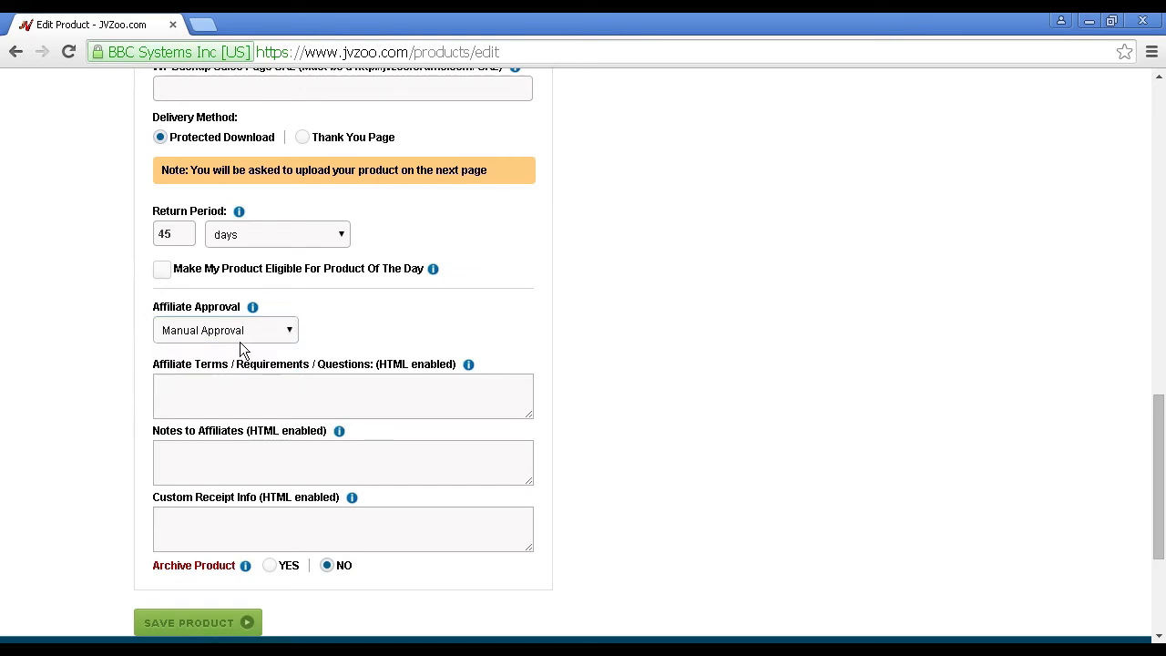
{"action": "mouse_move", "coordinate": [324, 347]}
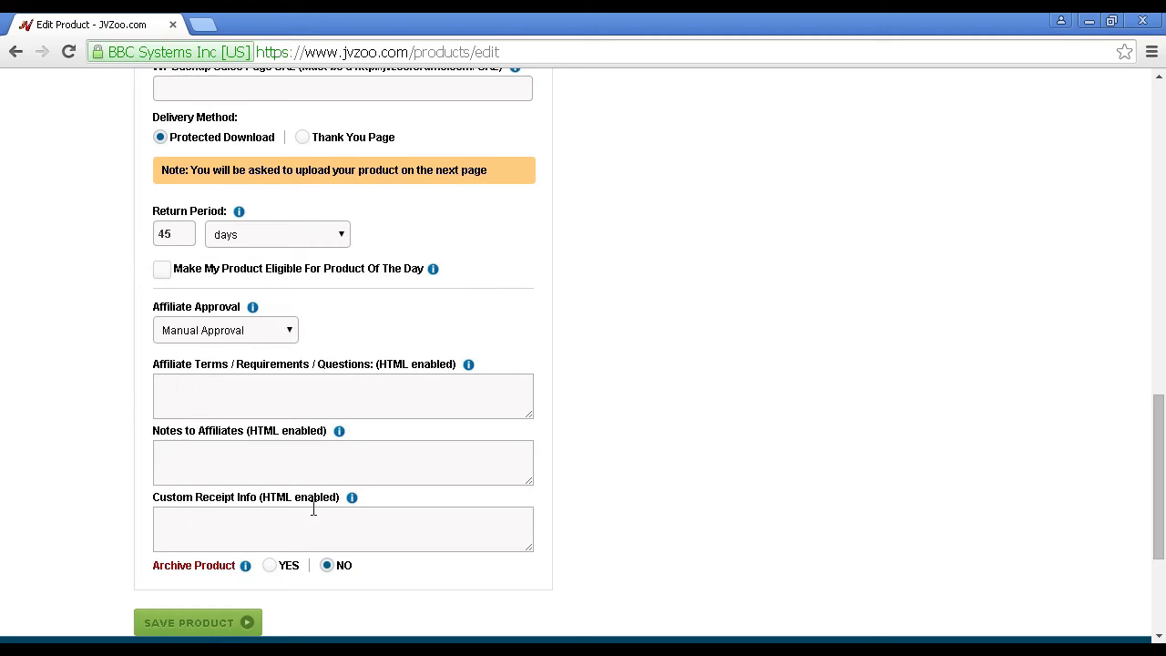
{"action": "mouse_move", "coordinate": [478, 401]}
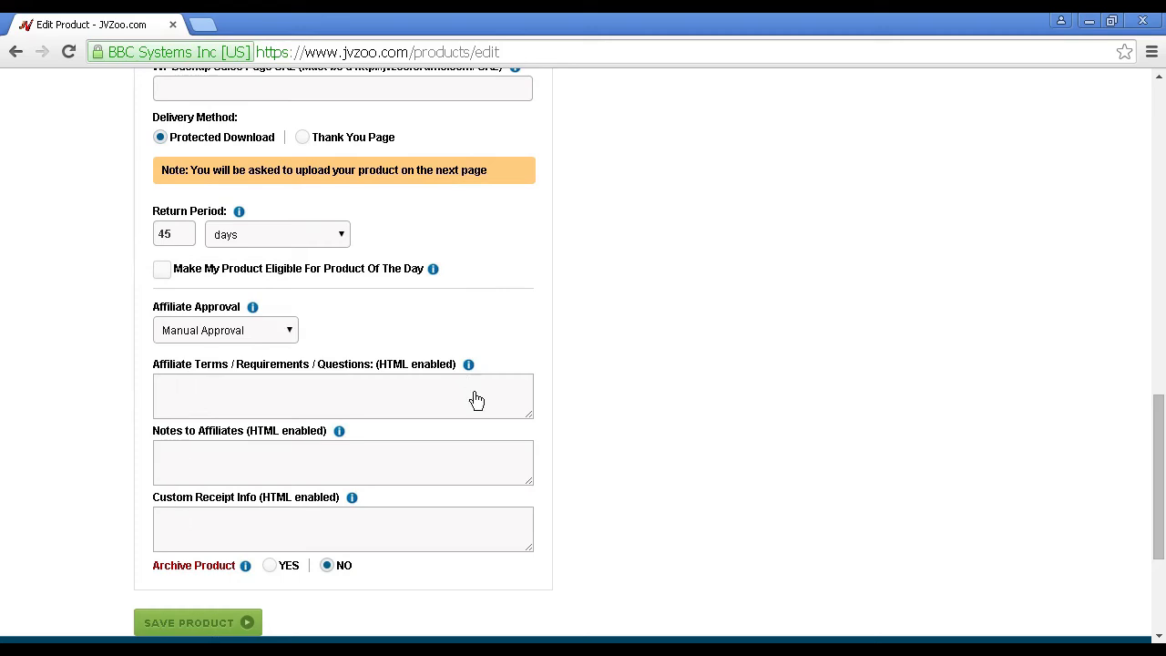
{"action": "mouse_move", "coordinate": [381, 540]}
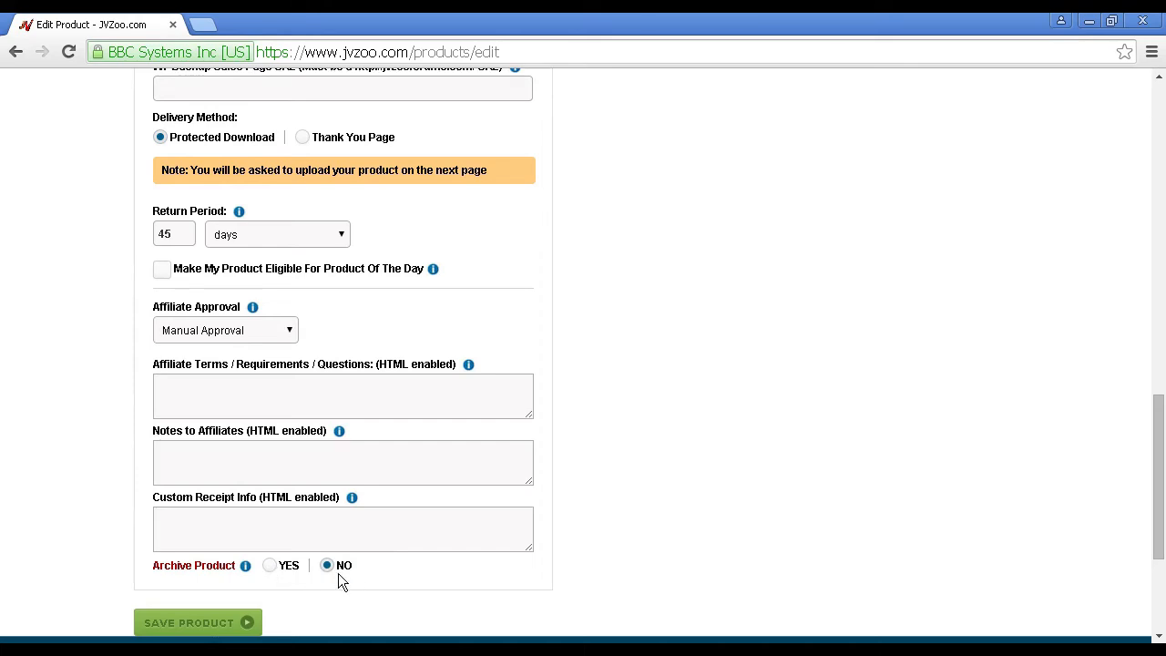
{"action": "mouse_move", "coordinate": [751, 492]}
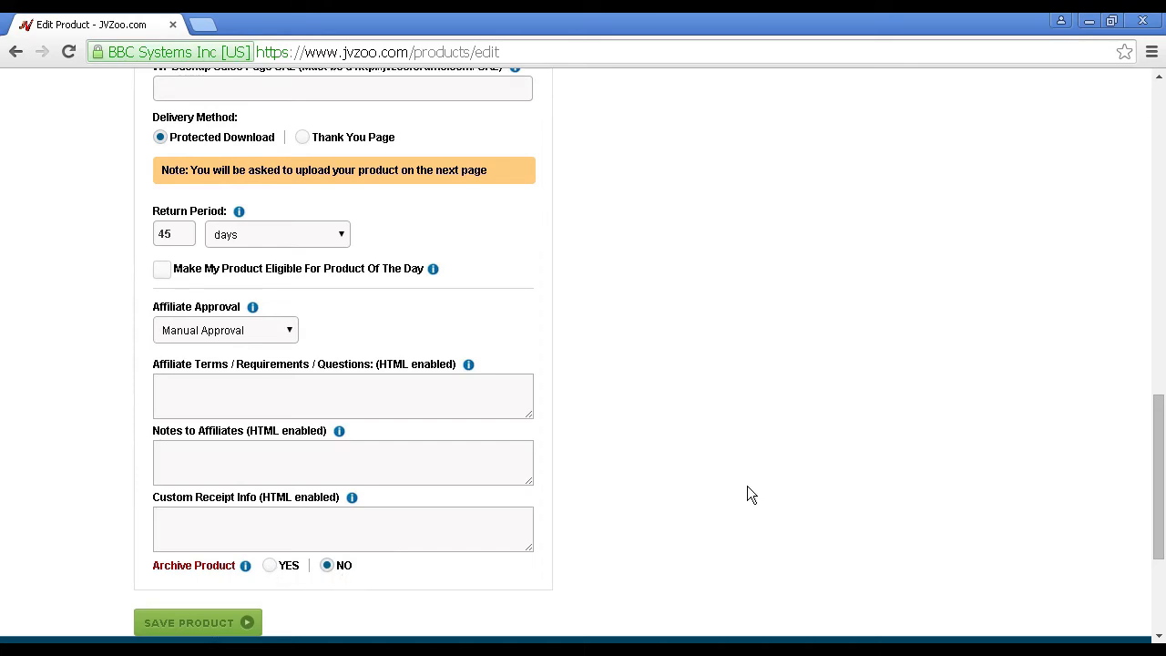
{"action": "mouse_move", "coordinate": [1160, 506]}
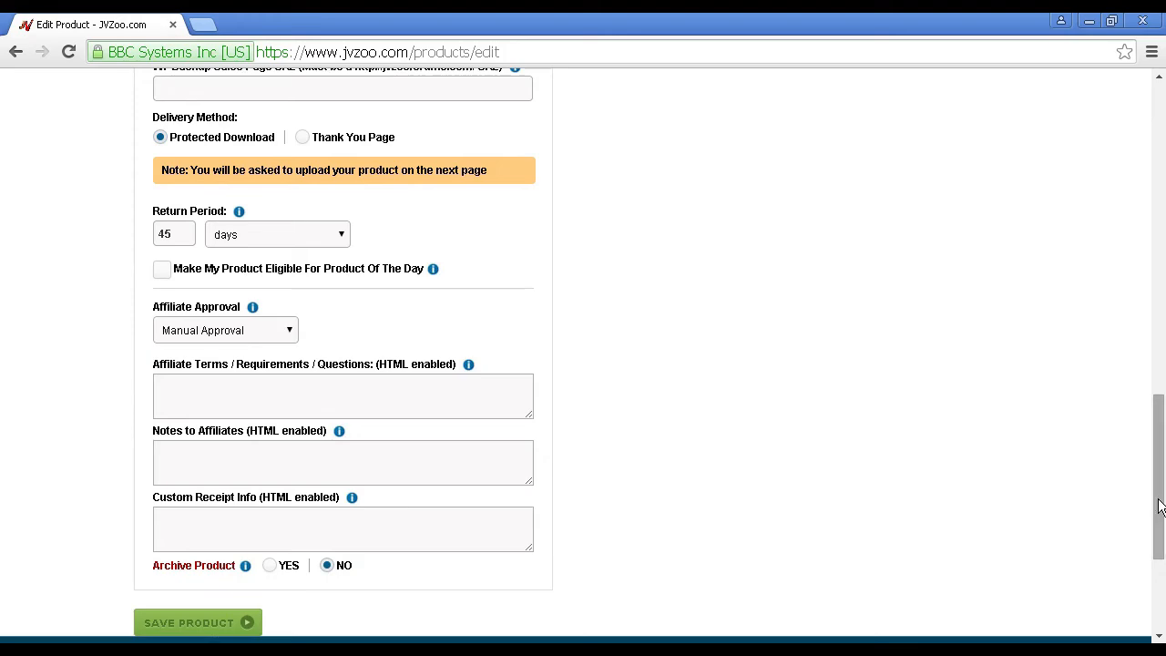
Step: Return to the Advanced Features area where the Make a Dime Sale section sits
{"action": "scroll", "scroll_direction": "up", "scroll_amount": 3}
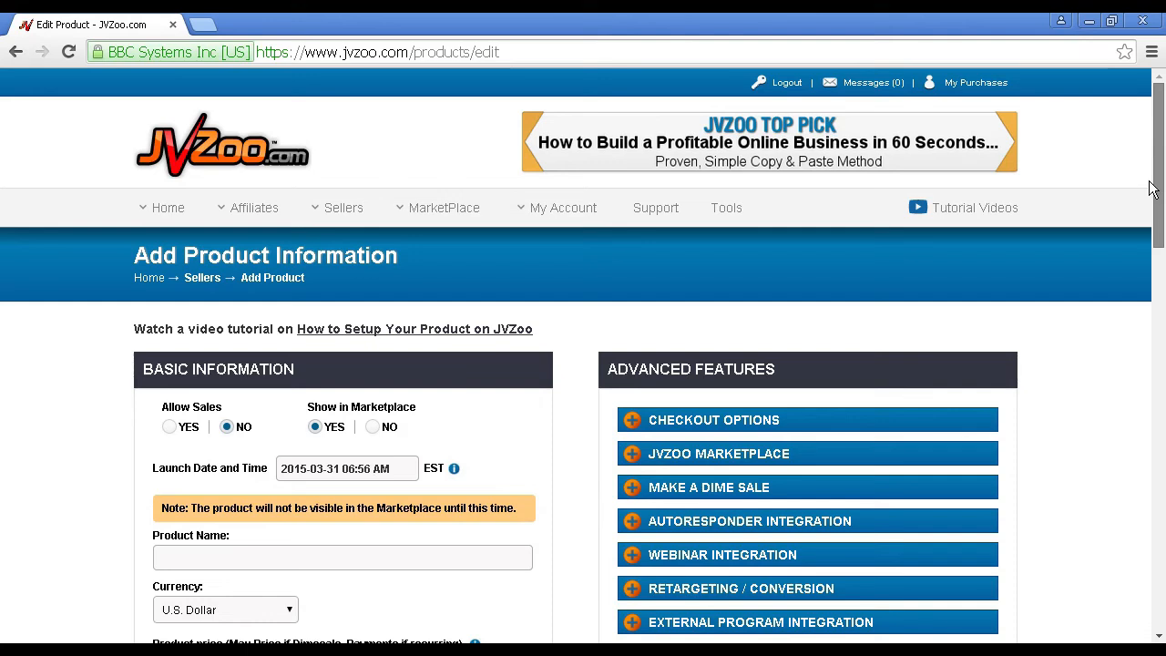
{"action": "mouse_move", "coordinate": [636, 498]}
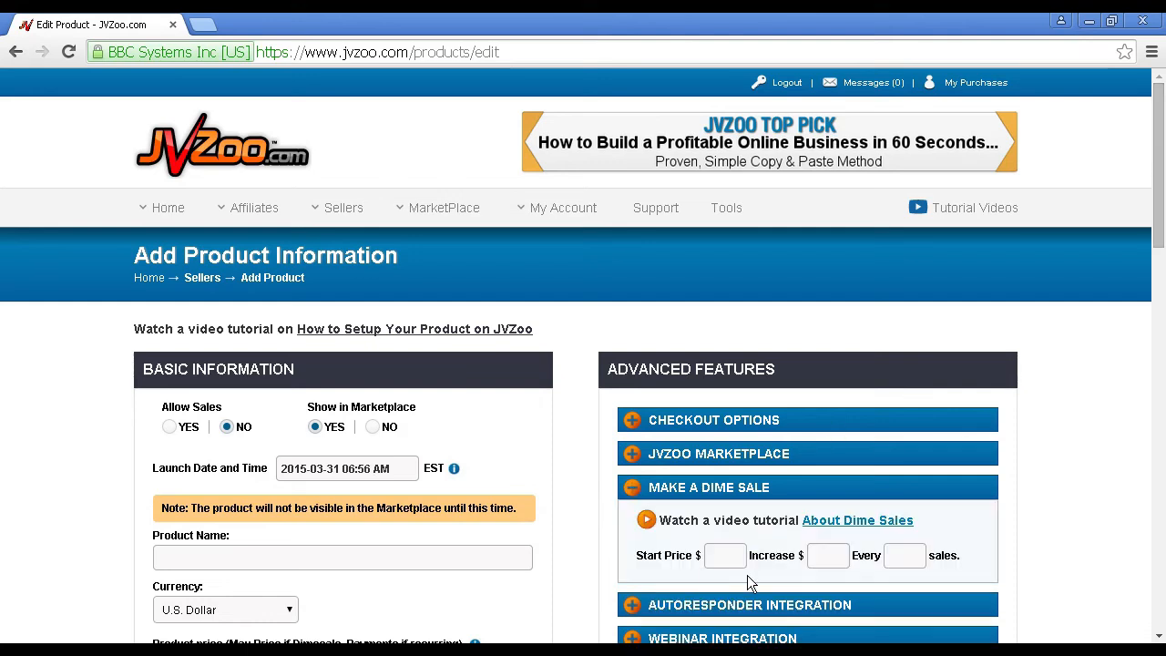
{"action": "mouse_move", "coordinate": [940, 532]}
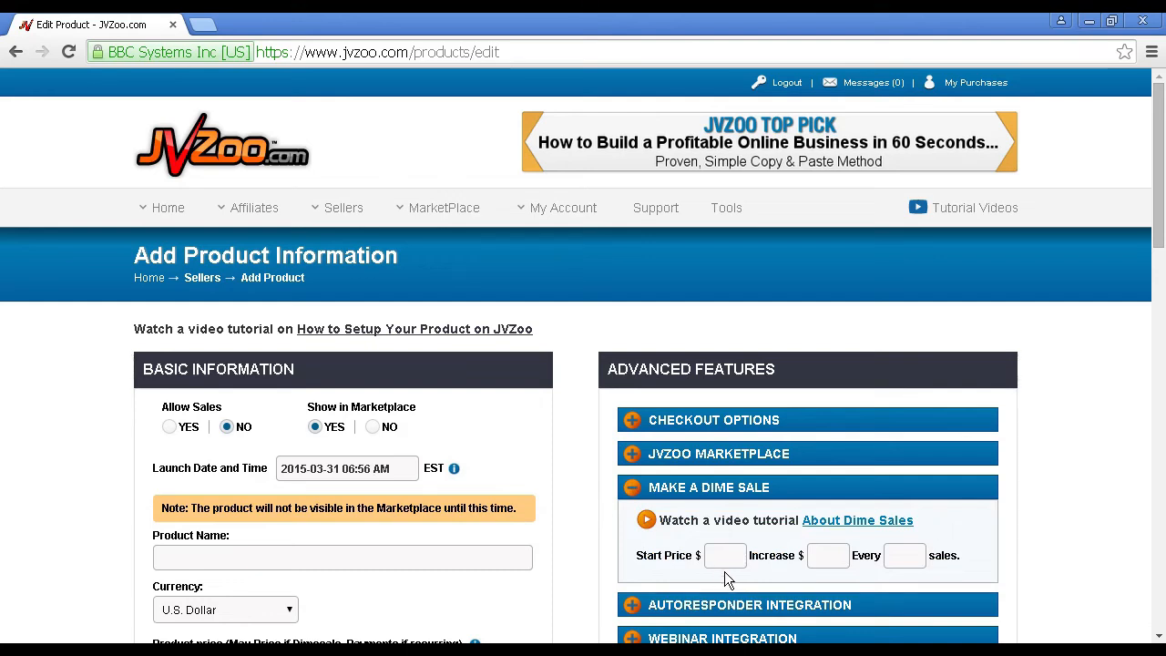
{"action": "mouse_move", "coordinate": [823, 576]}
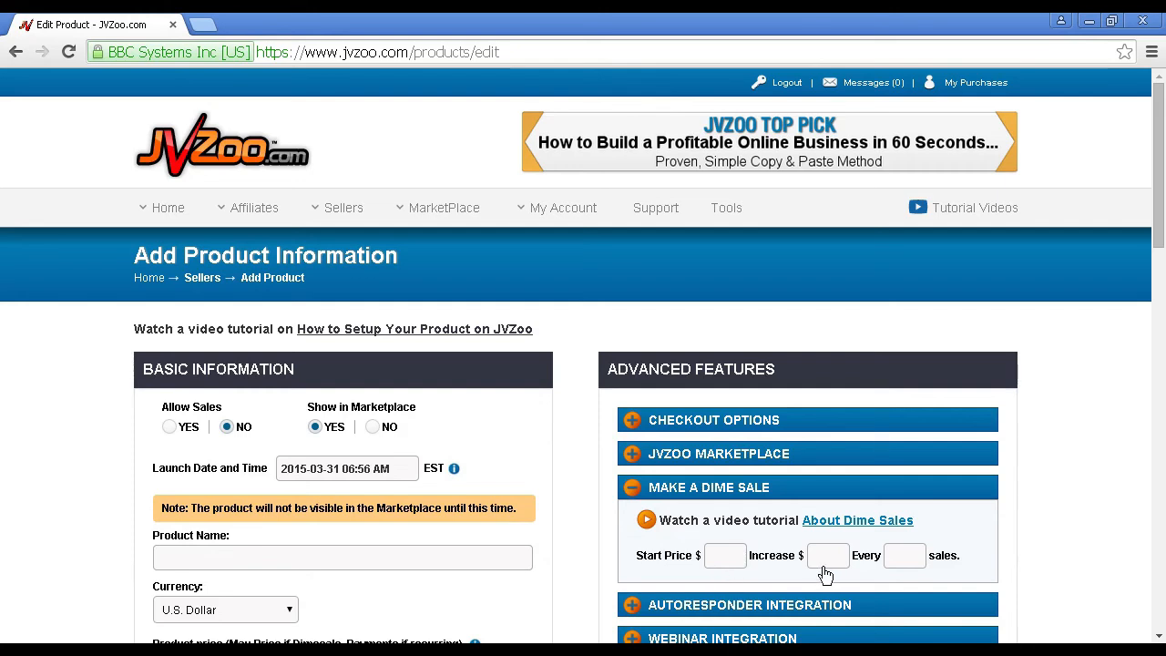
{"action": "mouse_move", "coordinate": [904, 576]}
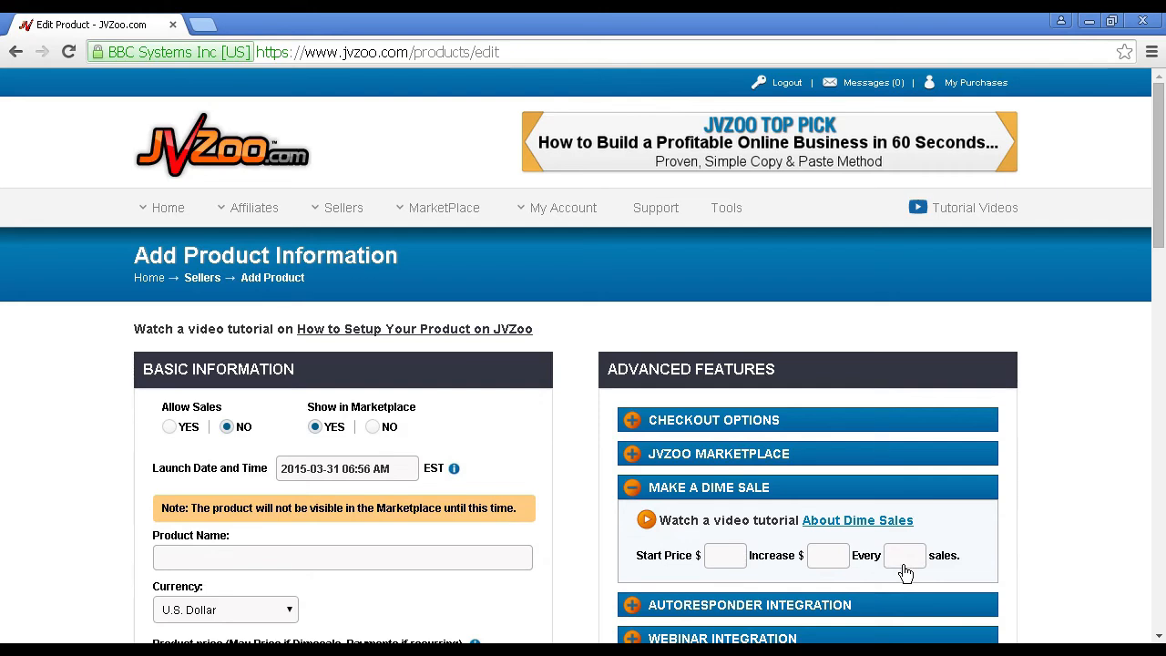
{"action": "mouse_move", "coordinate": [718, 565]}
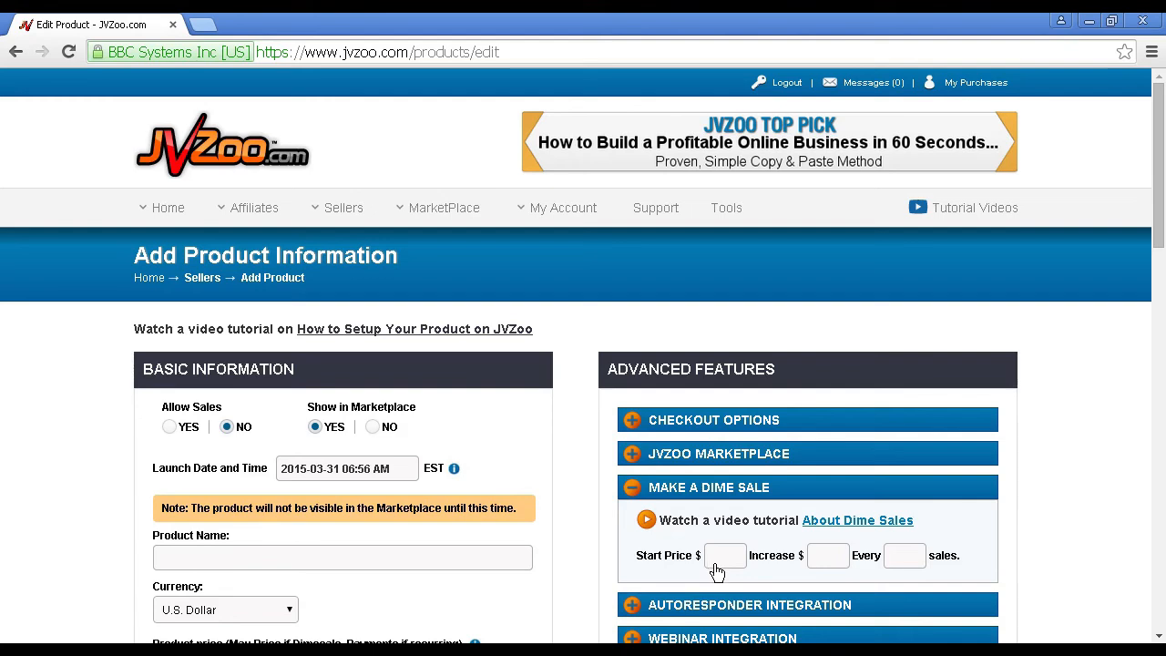
{"action": "mouse_move", "coordinate": [829, 574]}
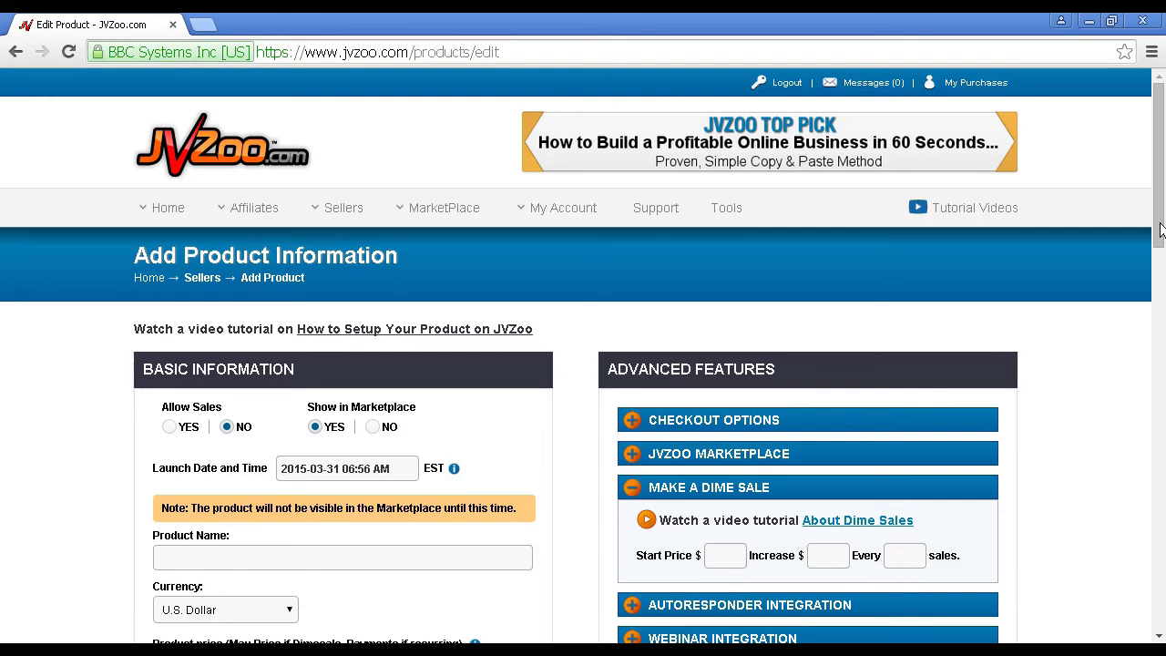
Step: Expand Autoresponder Integration and keep GetResponse selected as the autoresponder
{"action": "scroll", "scroll_direction": "down", "scroll_amount": 3}
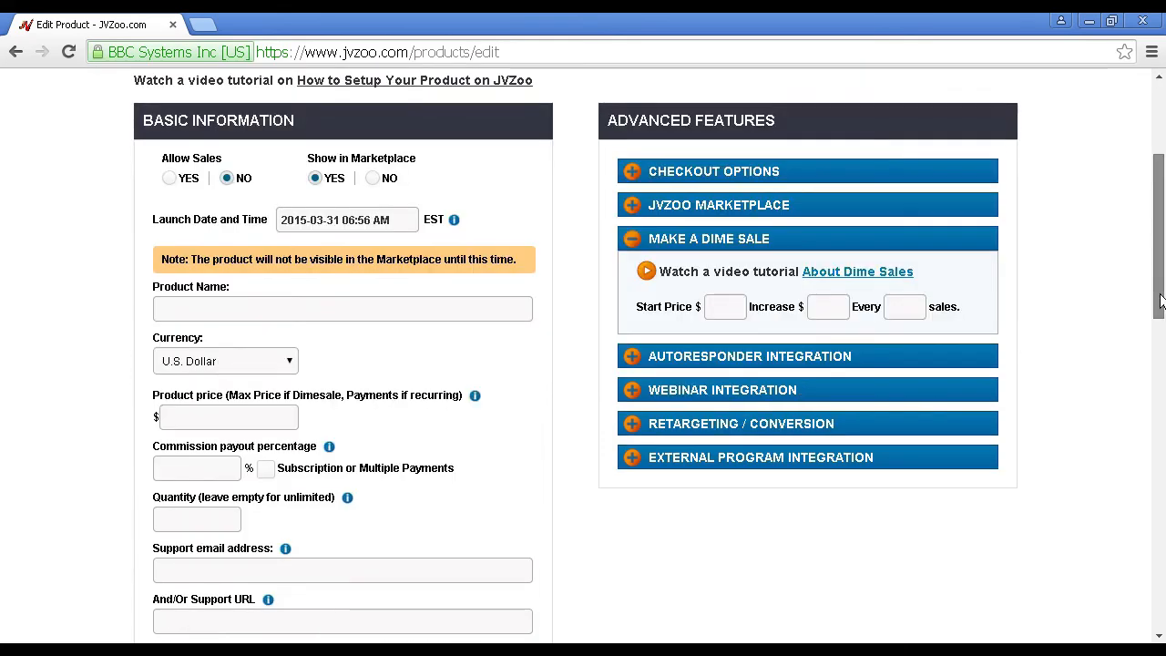
{"action": "left_click", "coordinate": [227, 416]}
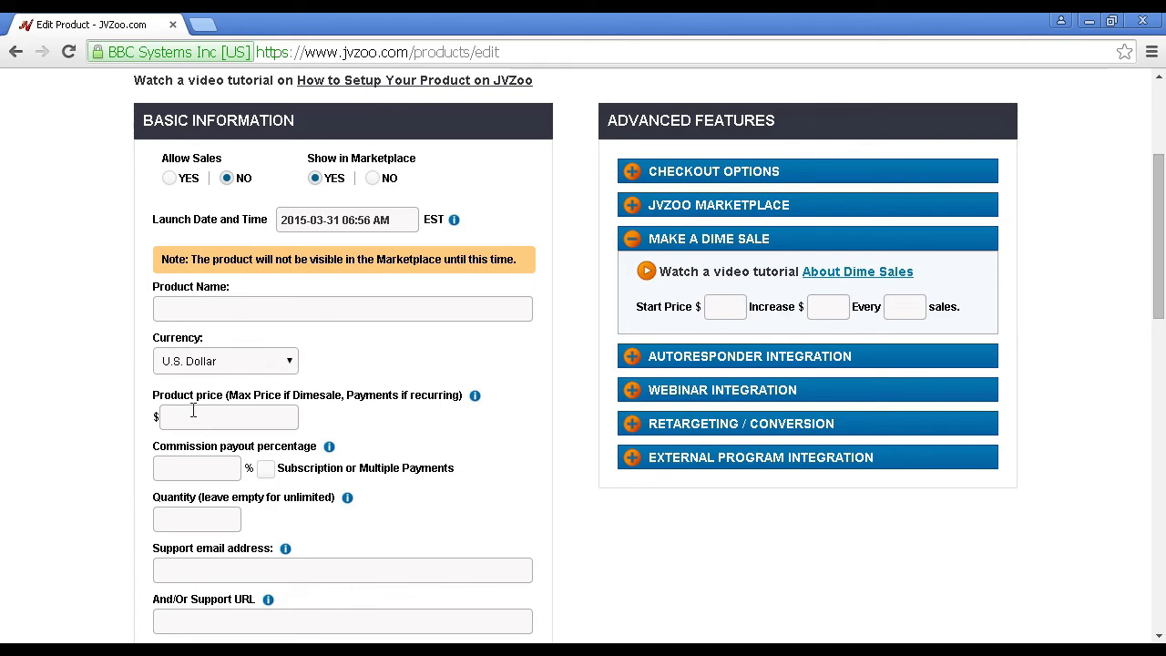
{"action": "mouse_move", "coordinate": [631, 365]}
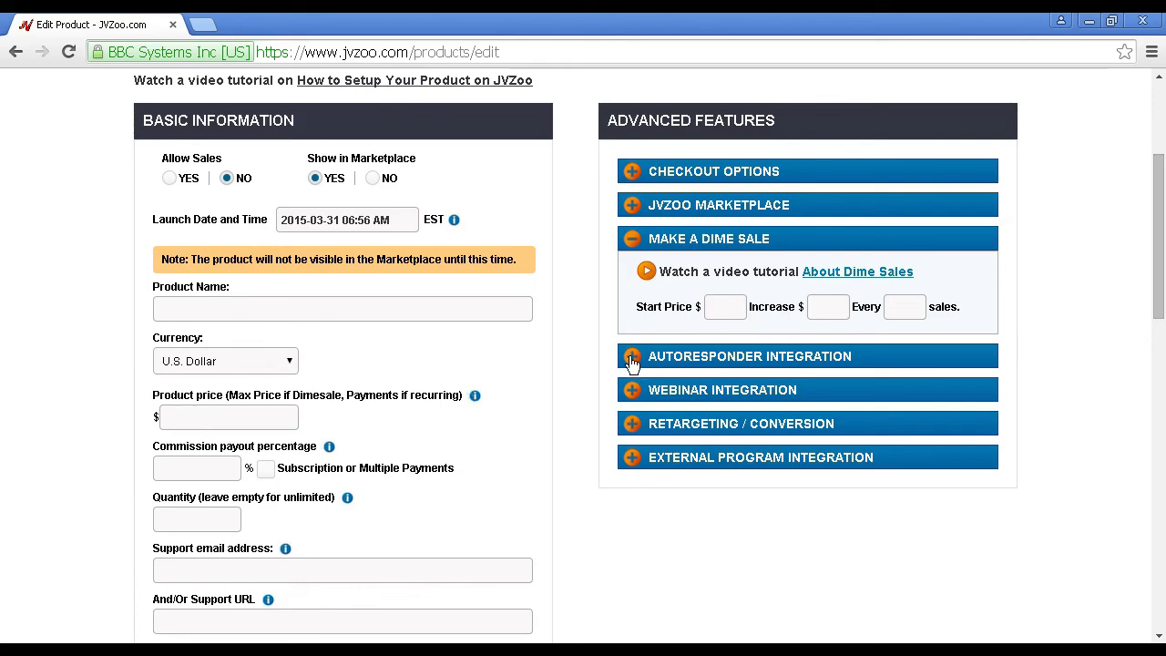
{"action": "left_click", "coordinate": [634, 355]}
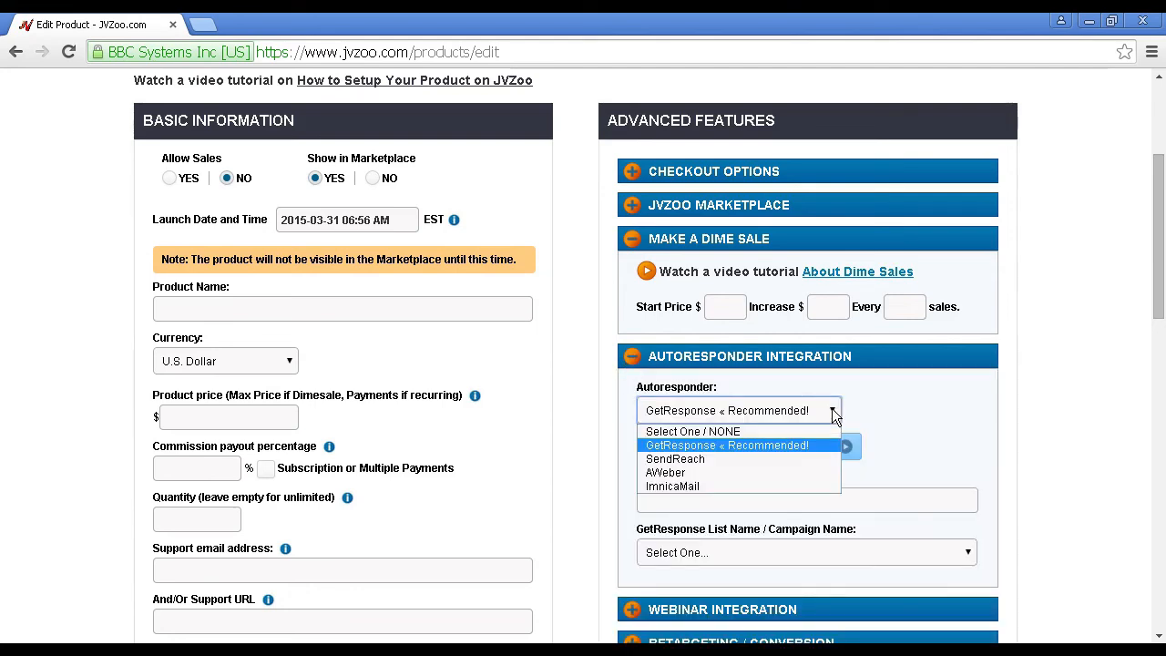
{"action": "mouse_move", "coordinate": [671, 487]}
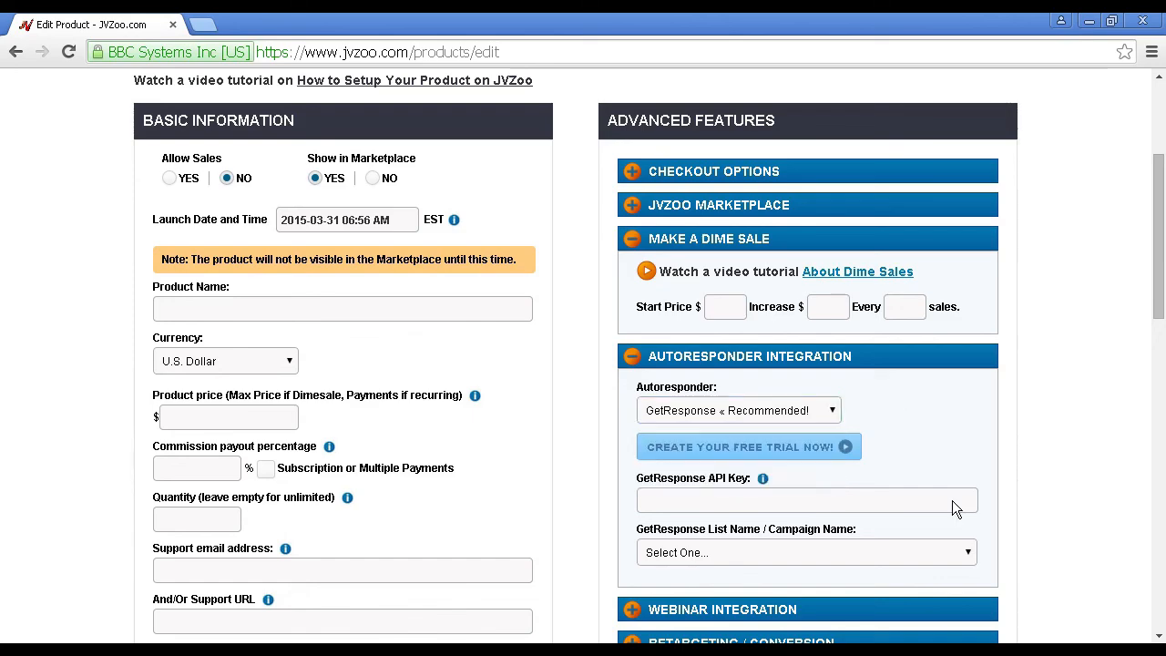
{"action": "scroll", "scroll_direction": "down", "scroll_amount": 3}
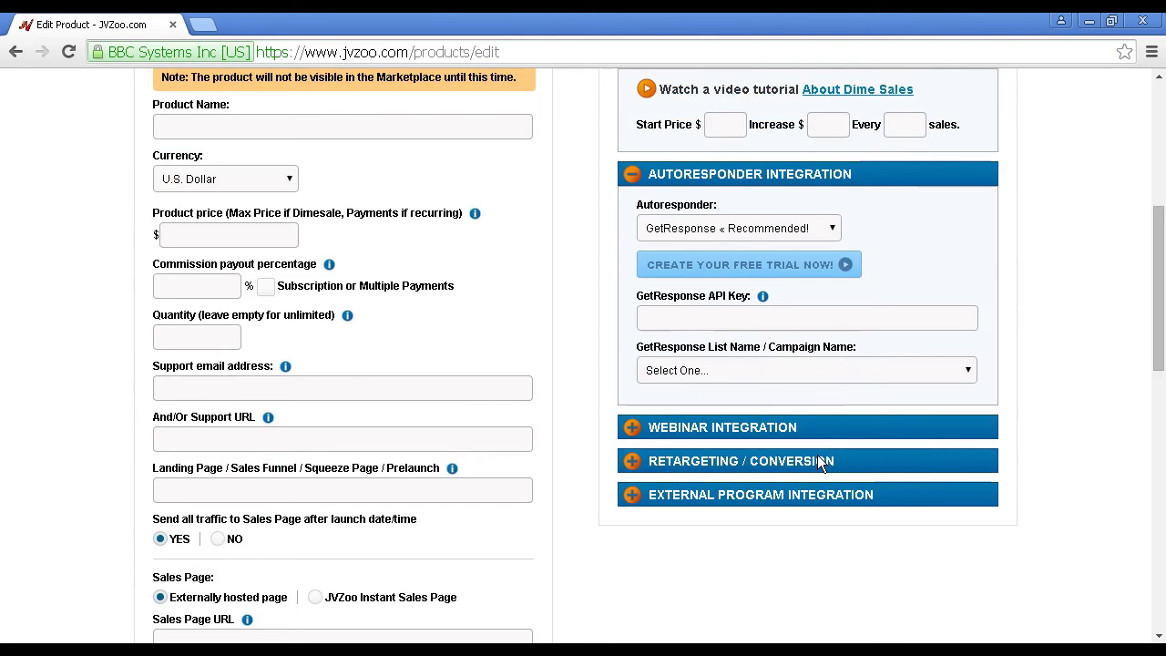
{"action": "mouse_move", "coordinate": [879, 571]}
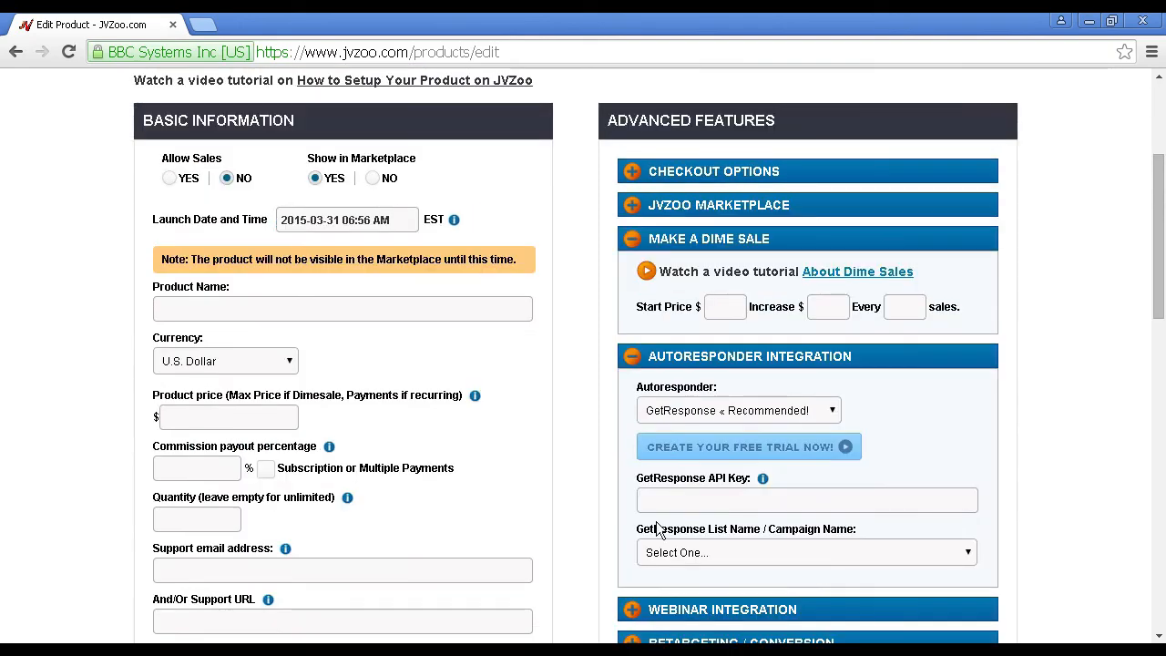
{"action": "scroll", "scroll_direction": "down", "scroll_amount": 3}
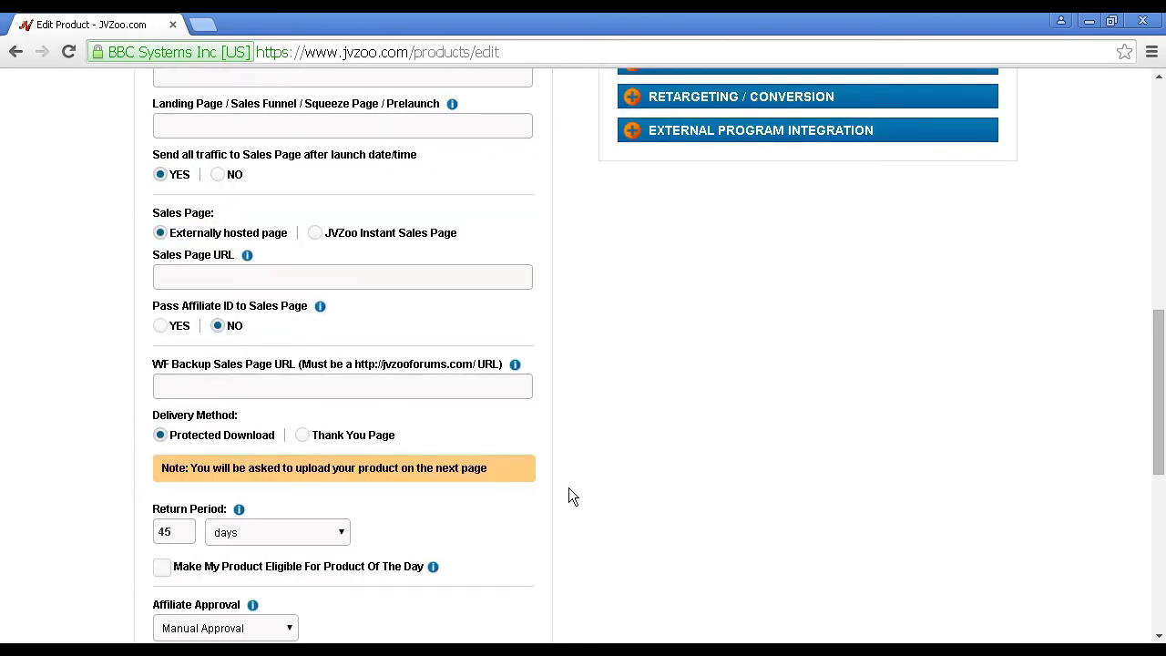
{"action": "scroll", "scroll_direction": "down", "scroll_amount": 3}
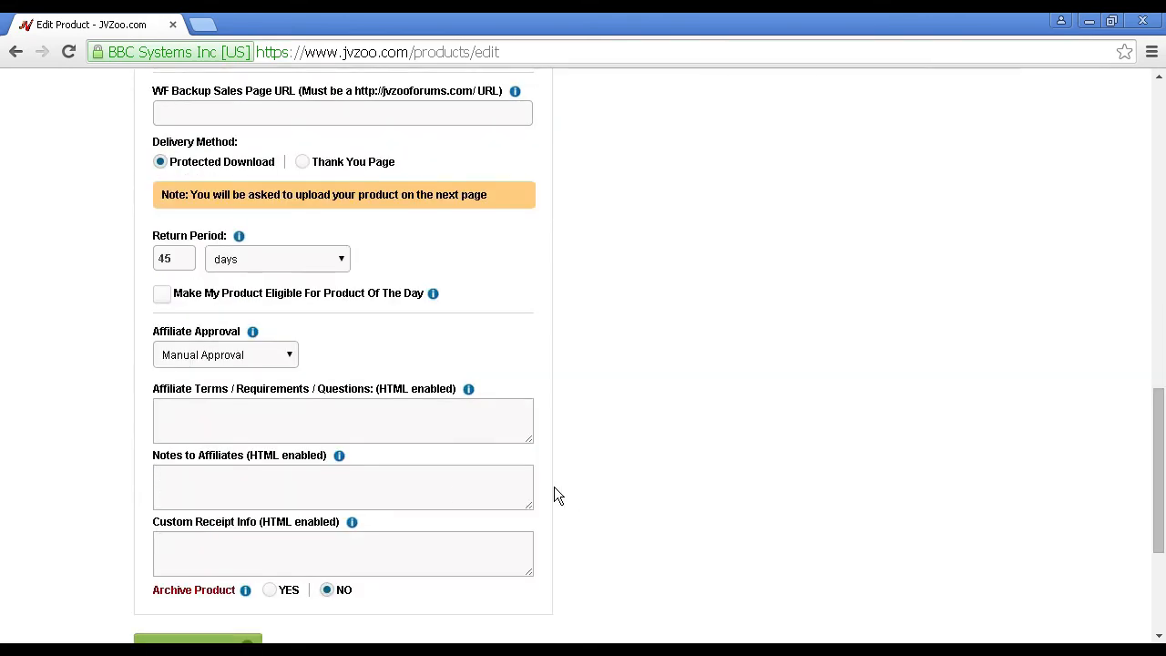
{"action": "scroll", "scroll_direction": "down", "scroll_amount": 3}
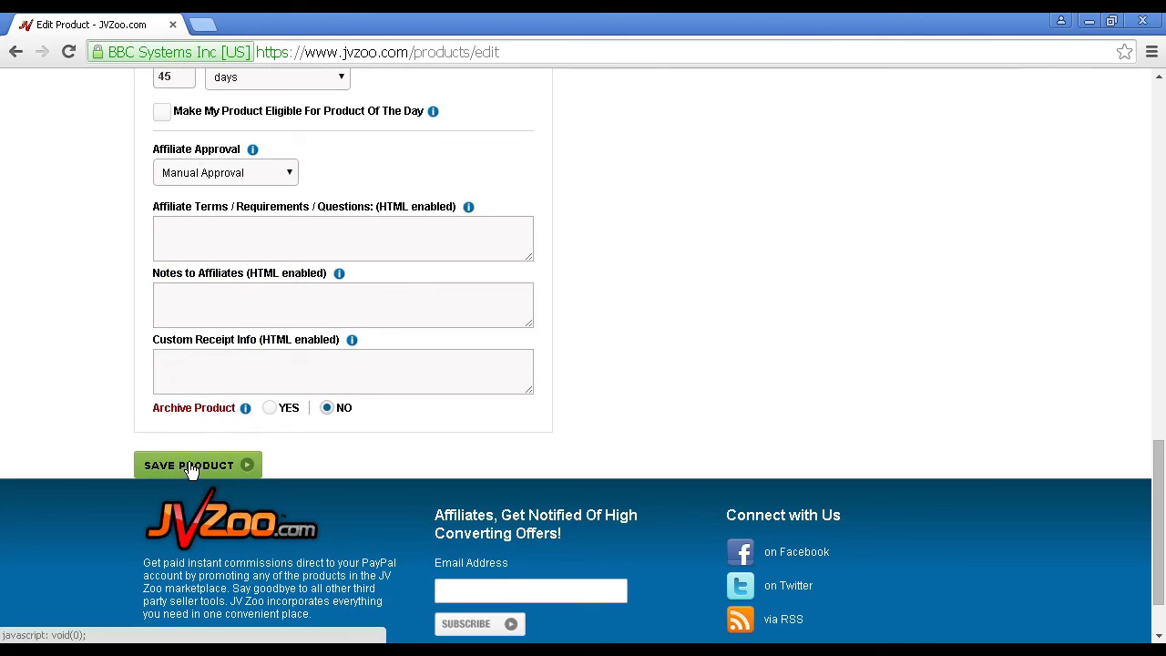
{"action": "mouse_move", "coordinate": [605, 448]}
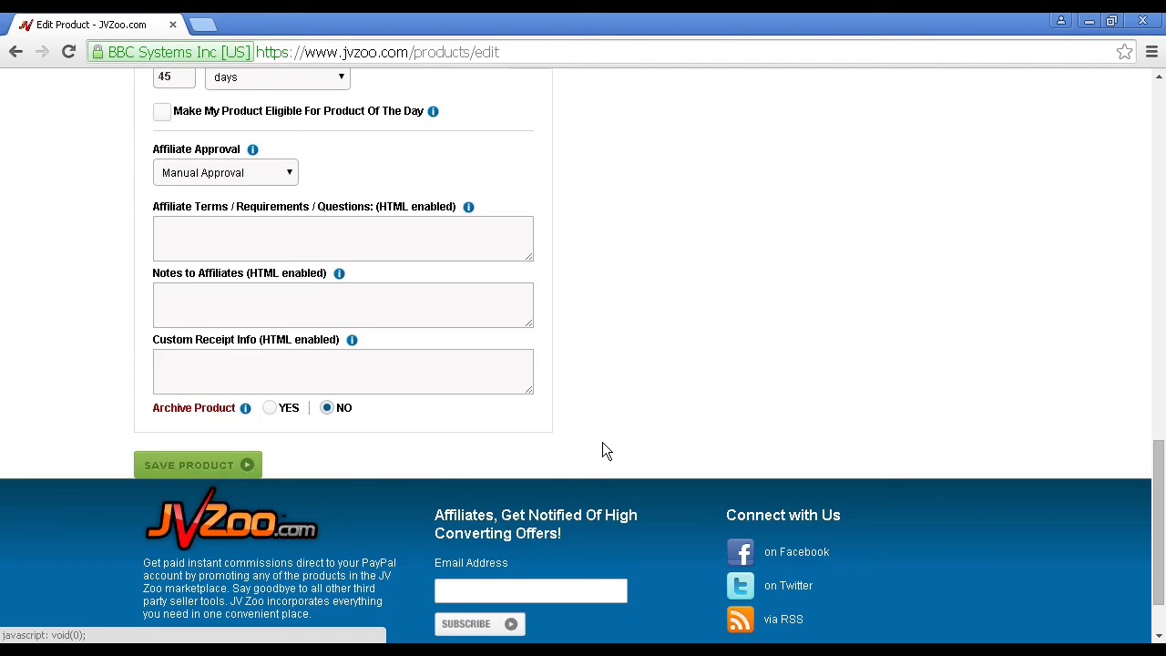
{"action": "scroll", "scroll_direction": "up", "scroll_amount": 3}
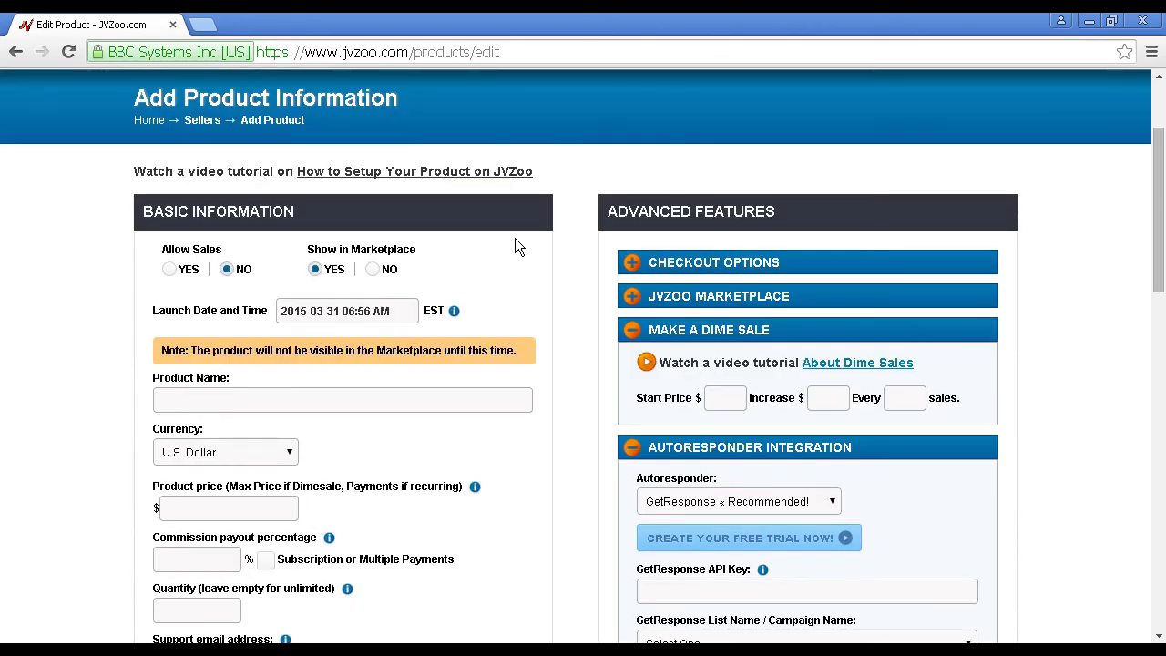
{"action": "mouse_move", "coordinate": [167, 275]}
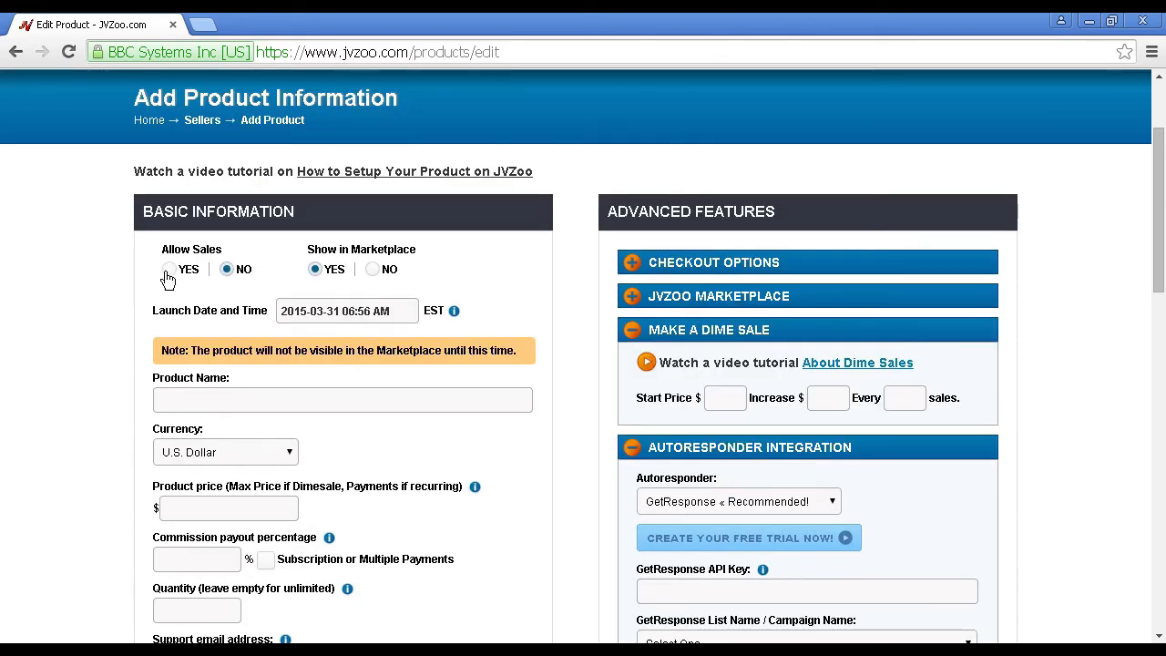